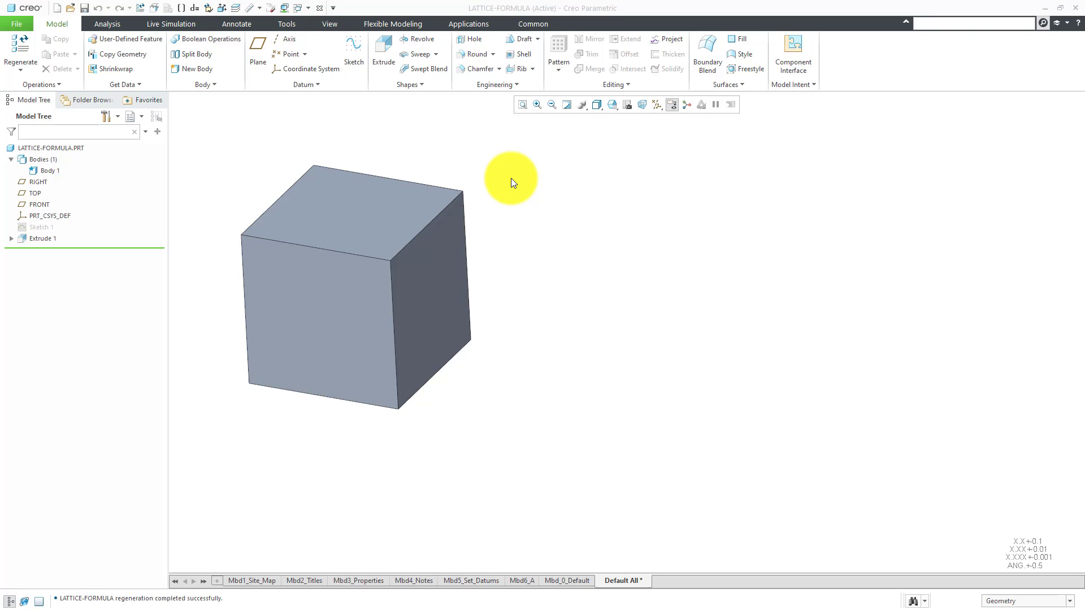
pyautogui.moveTo(218, 160)
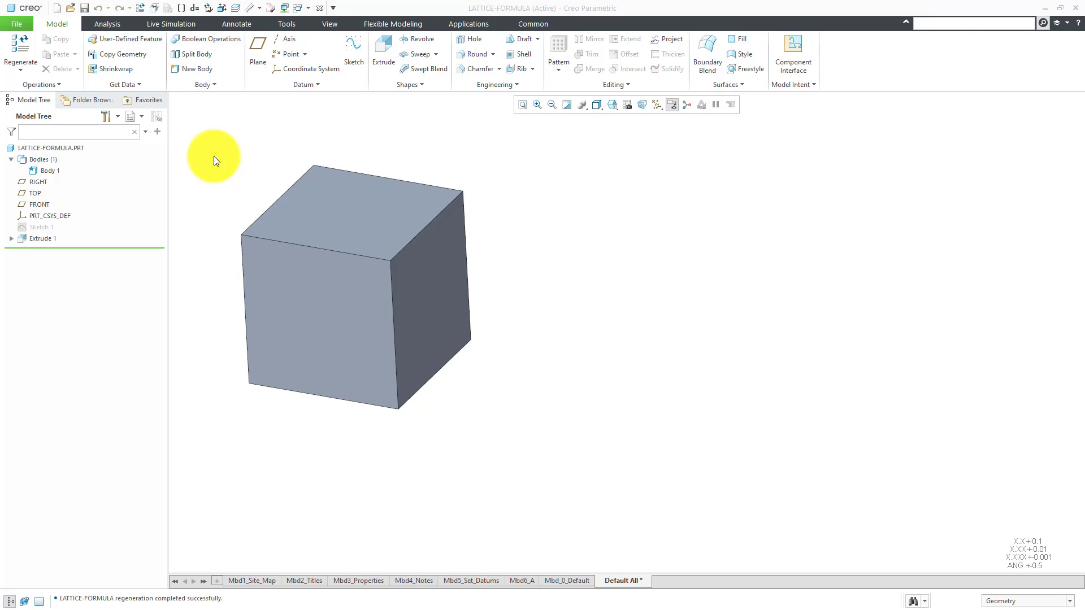
# Paste Special Body 1 moved 15 along RIGHT with Copy original geometry kept, creating the second cube.
pyautogui.click(49, 171)
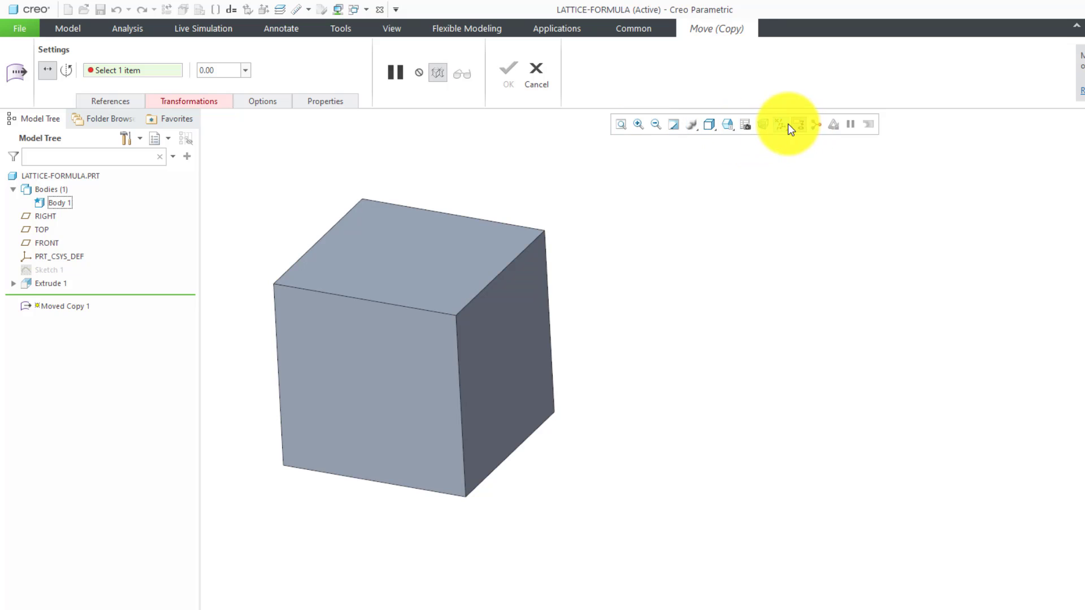
pyautogui.click(781, 124)
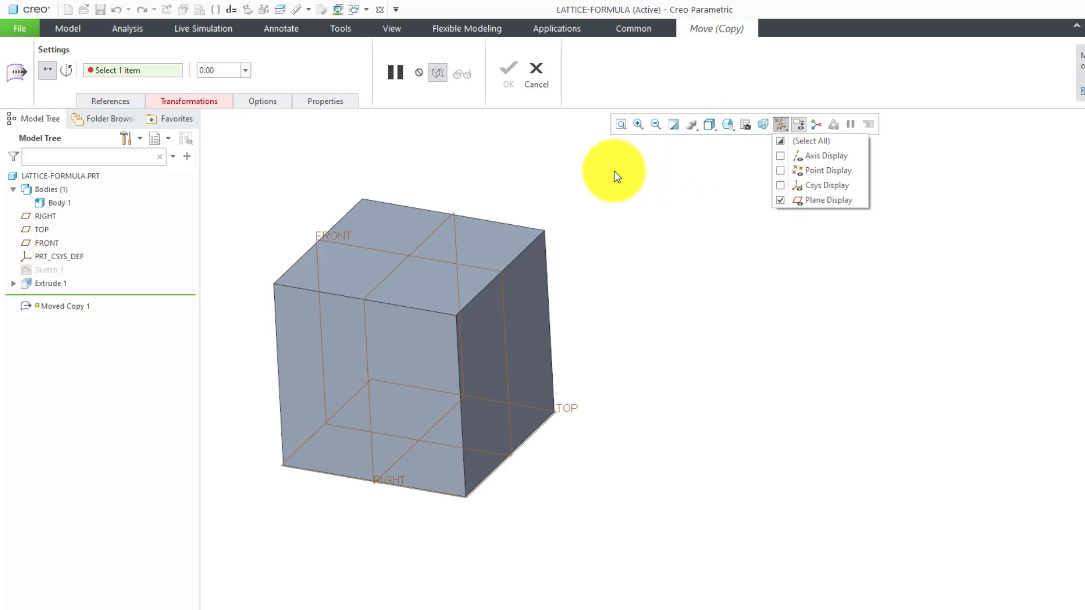
pyautogui.click(445, 229)
pyautogui.write('15')
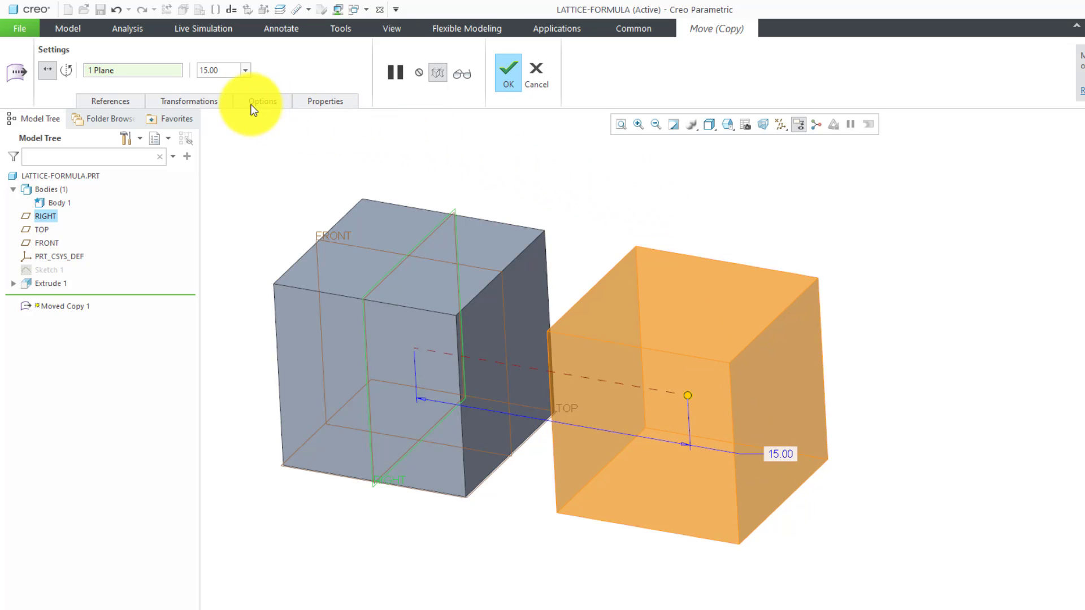
pyautogui.click(262, 101)
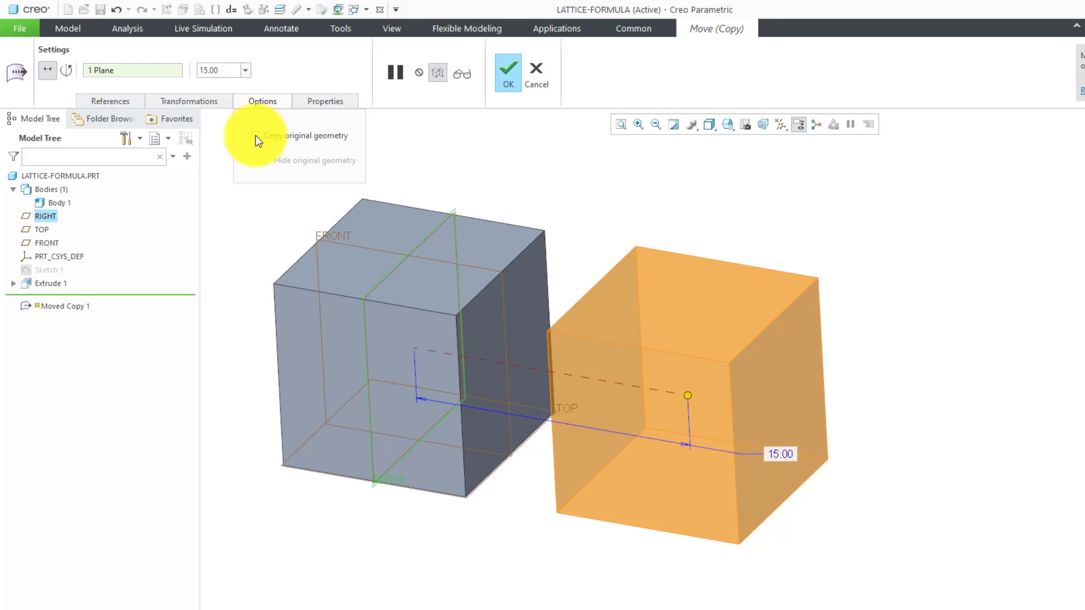
pyautogui.click(254, 134)
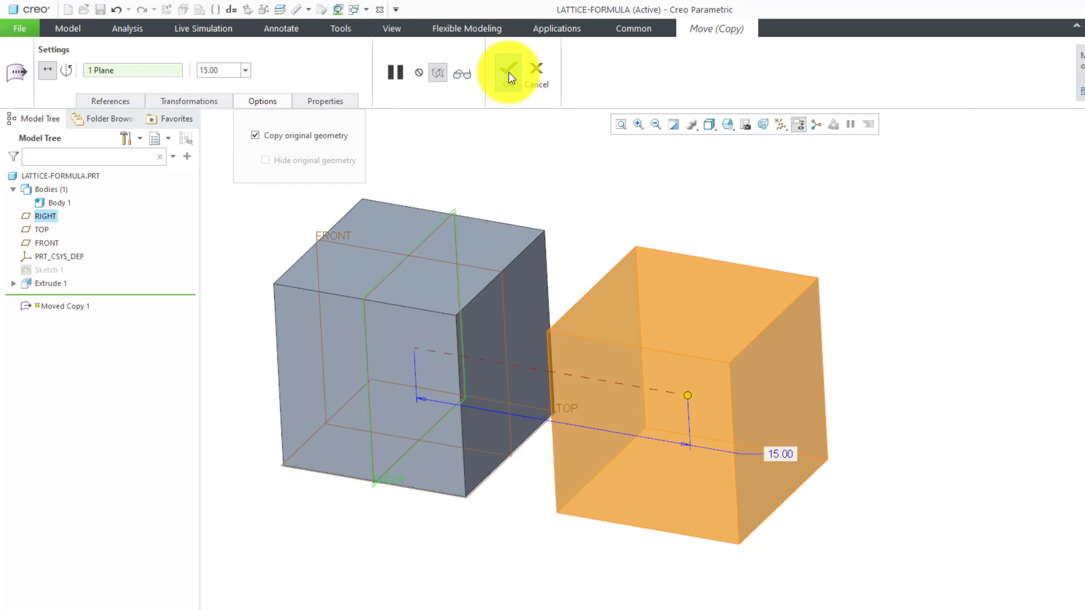
pyautogui.click(510, 72)
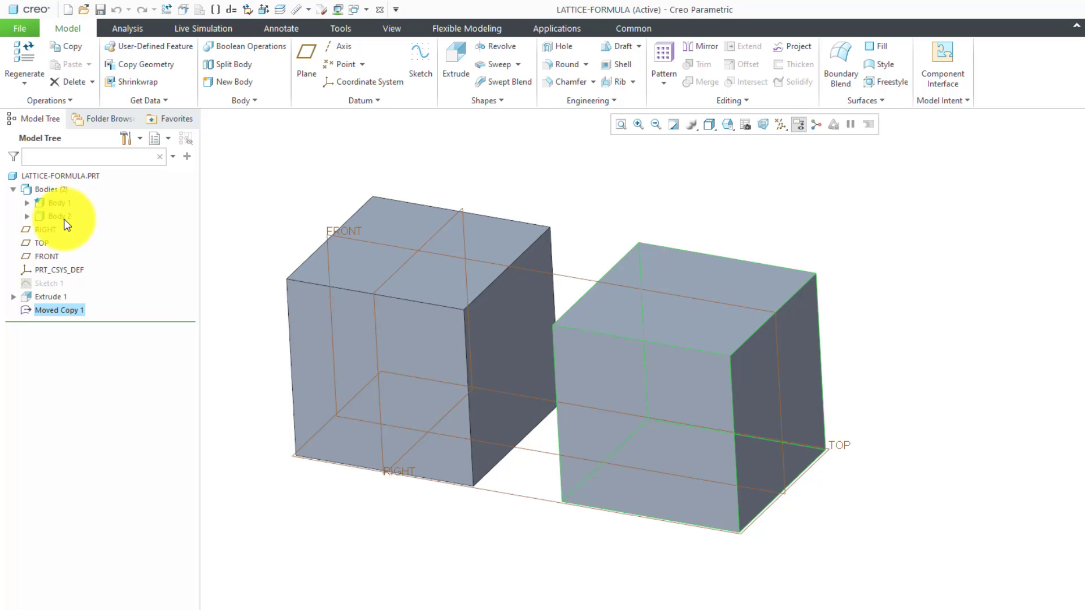
pyautogui.moveTo(63, 210)
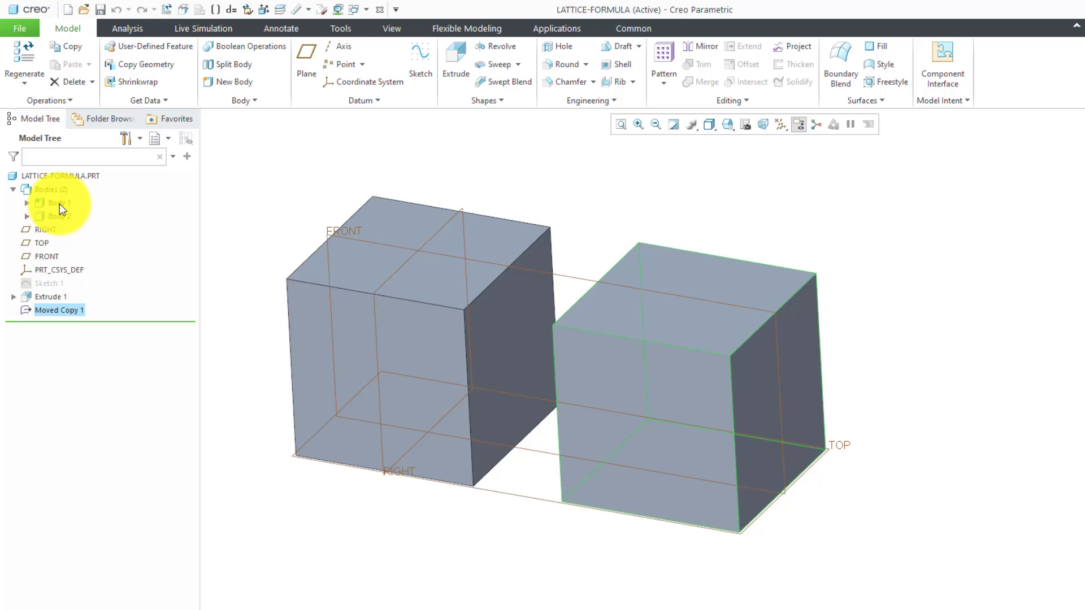
# Paste Special Body 1 moved 30 along RIGHT with the original kept, creating the third cube.
pyautogui.click(60, 202)
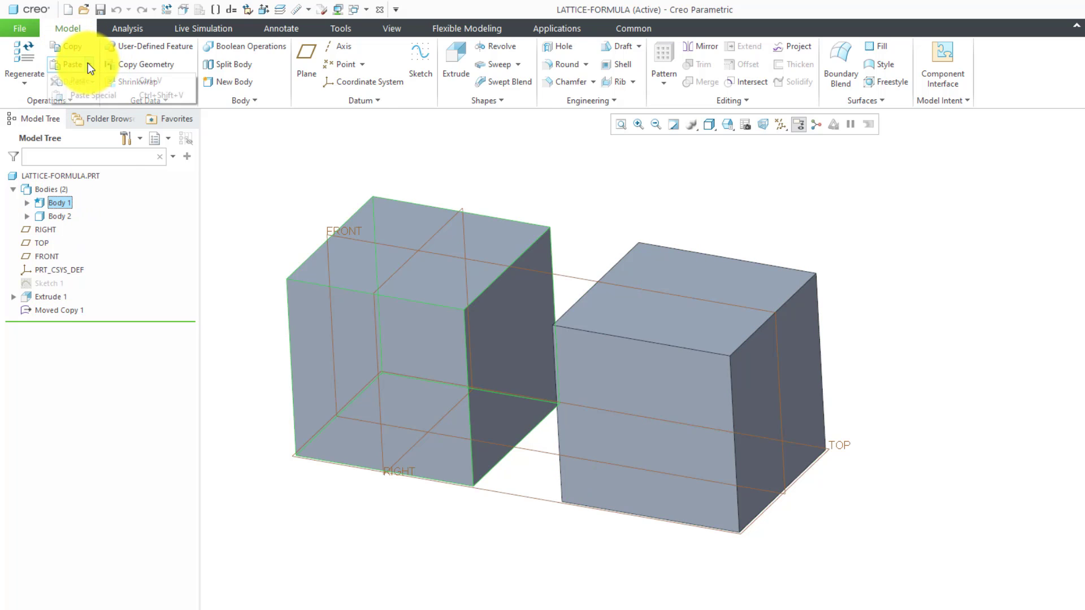
pyautogui.click(71, 63)
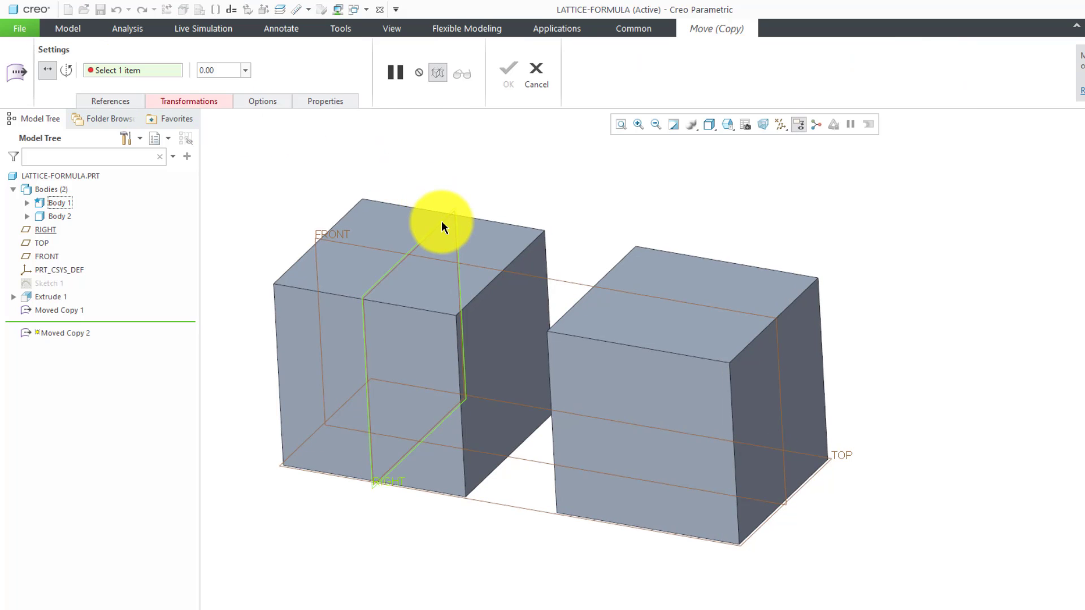
pyautogui.click(443, 225)
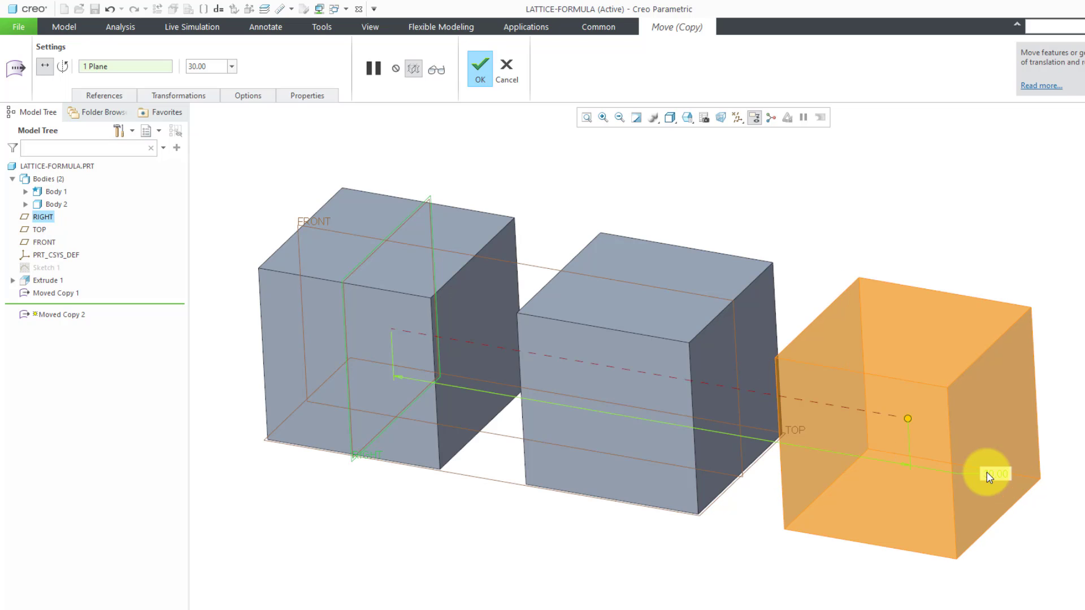
pyautogui.click(248, 95)
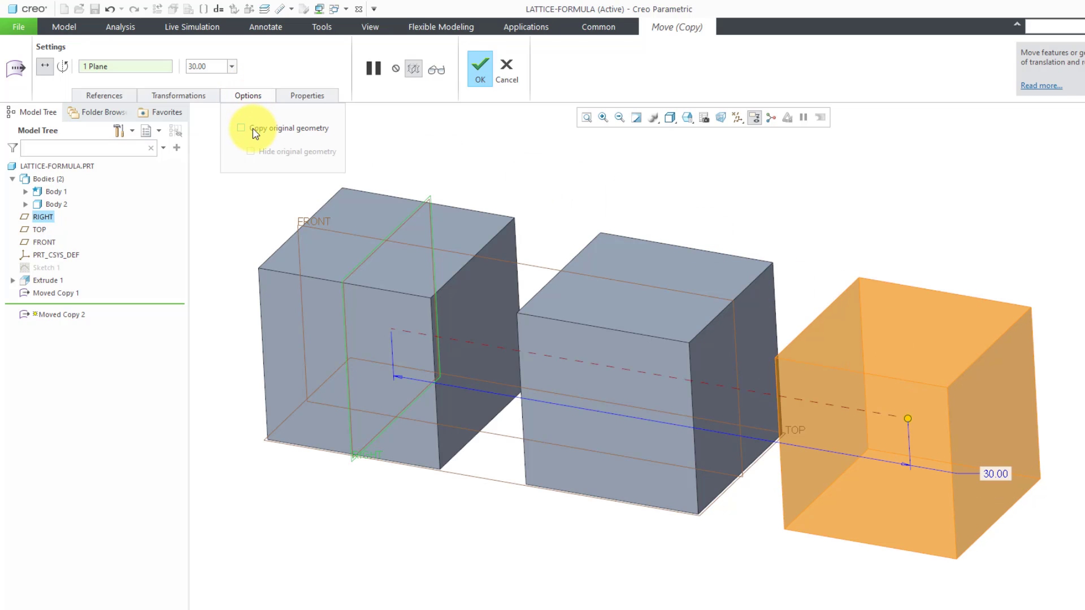
pyautogui.click(242, 127)
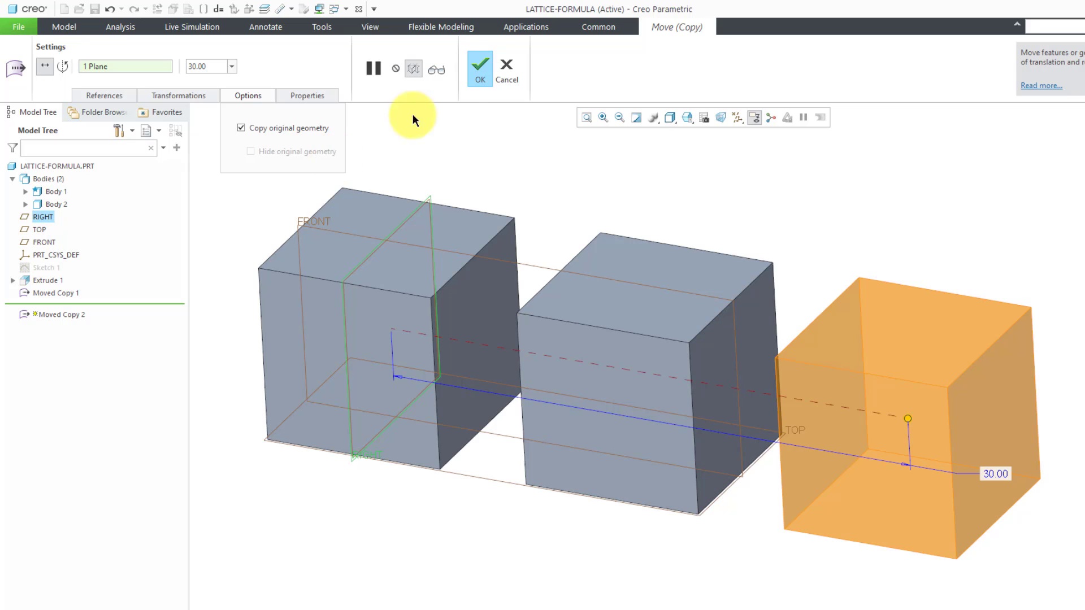
pyautogui.click(479, 69)
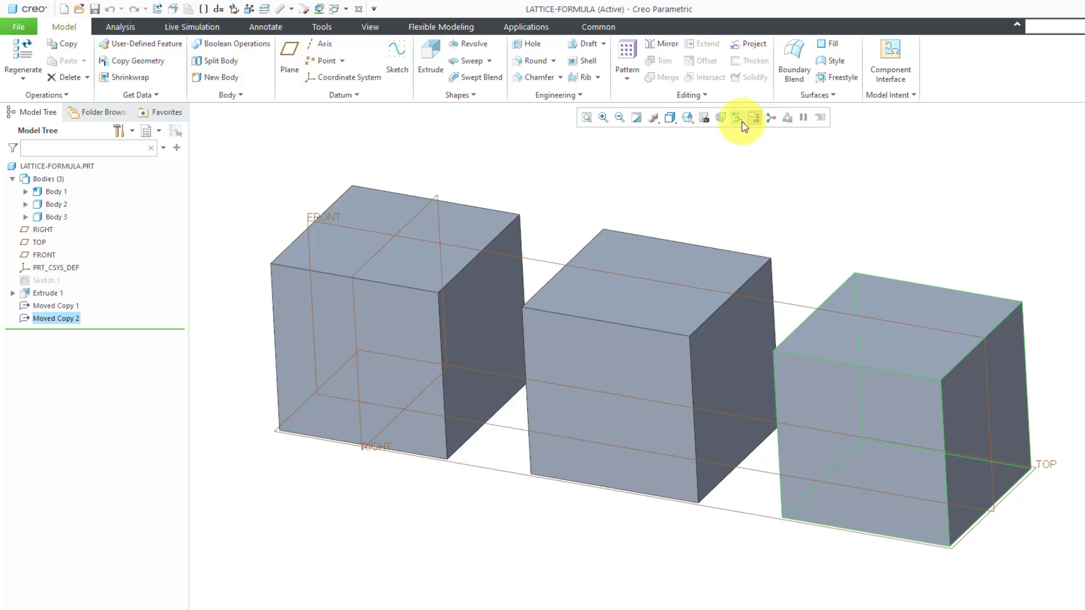
# Hide the datum planes and expand the Engineering feature group.
pyautogui.click(745, 116)
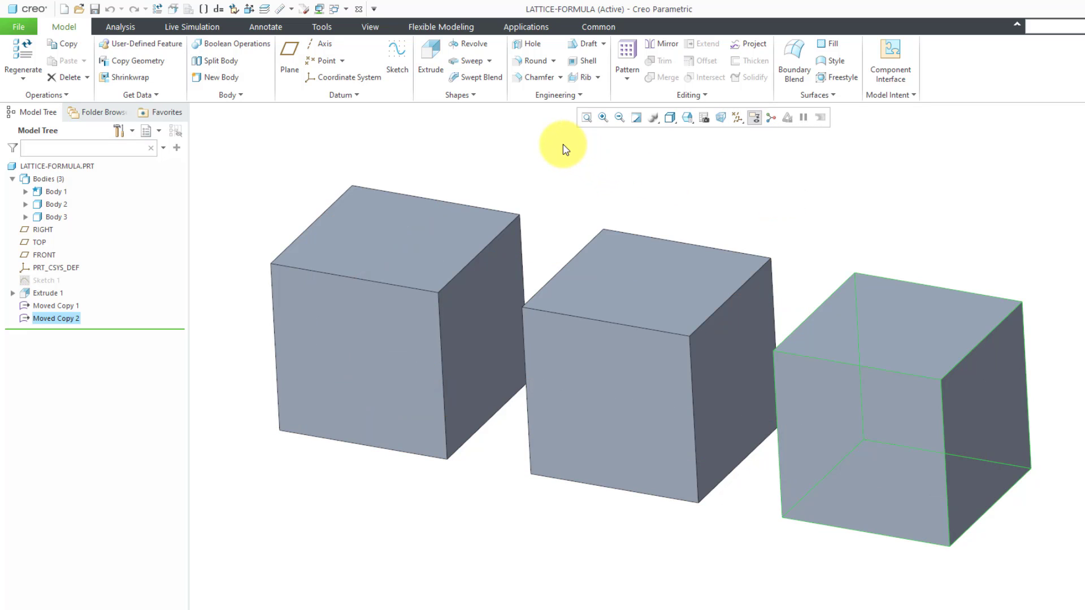
pyautogui.click(556, 95)
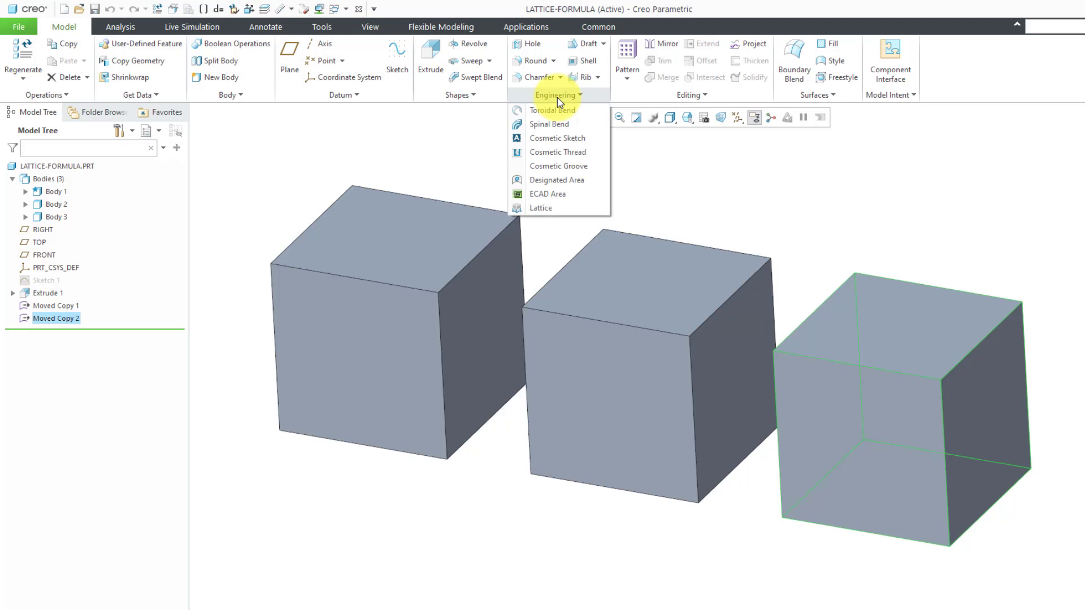
pyautogui.moveTo(558, 208)
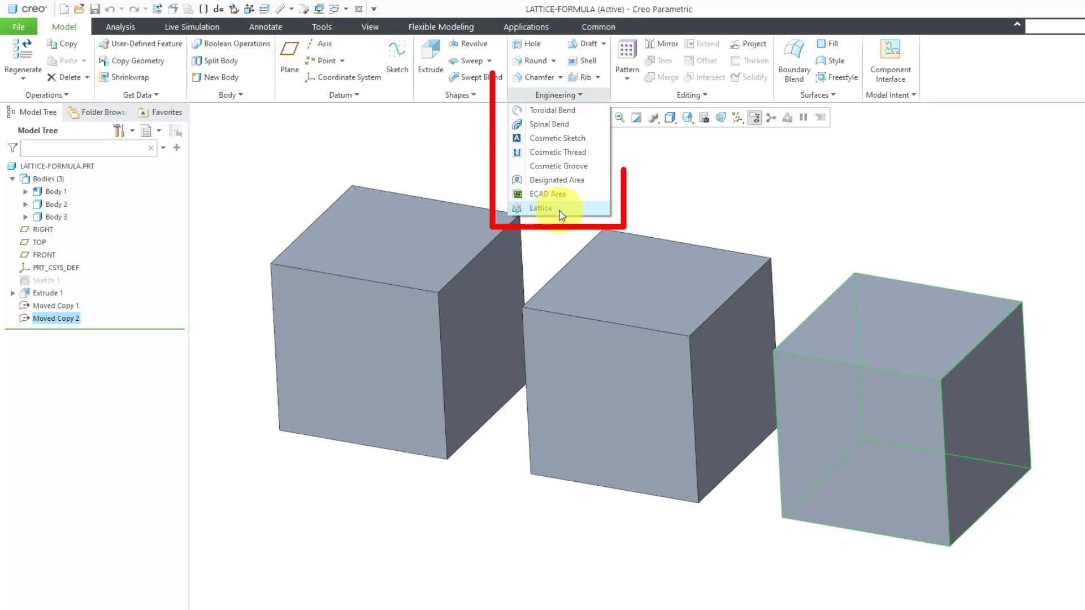
# Start a Formula Driven lattice whose region replaces Body 3 with lattice cells.
pyautogui.click(540, 208)
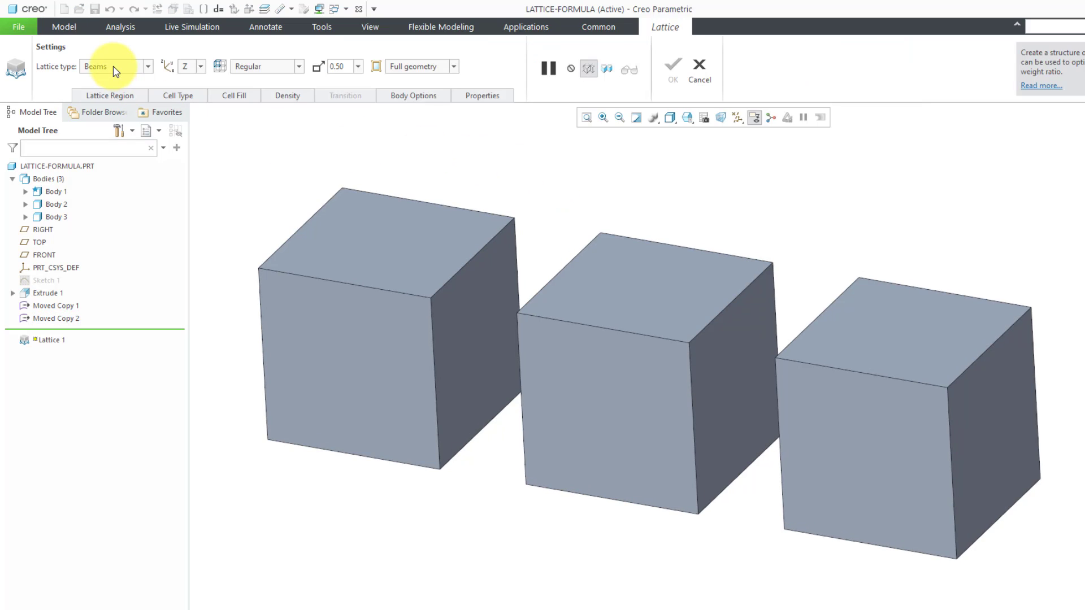
pyautogui.click(147, 67)
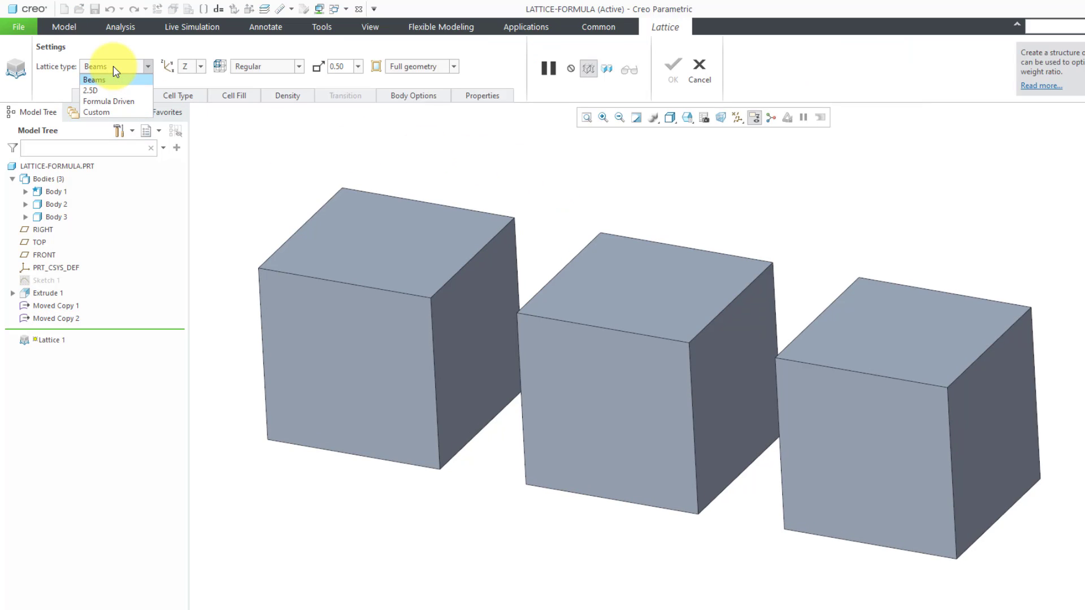
pyautogui.moveTo(126, 102)
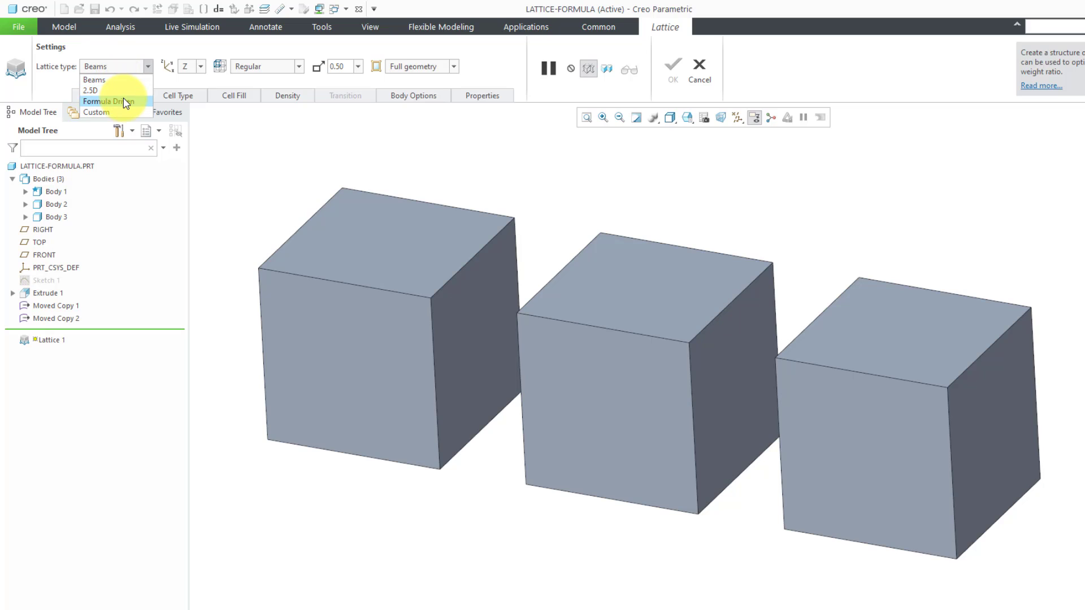
pyautogui.click(108, 100)
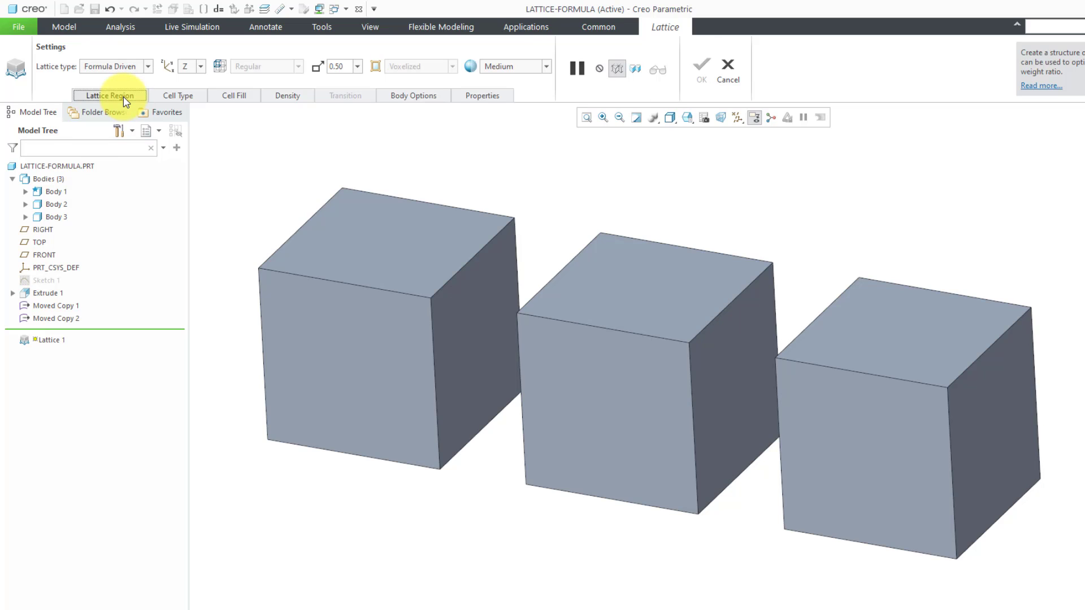
pyautogui.click(109, 94)
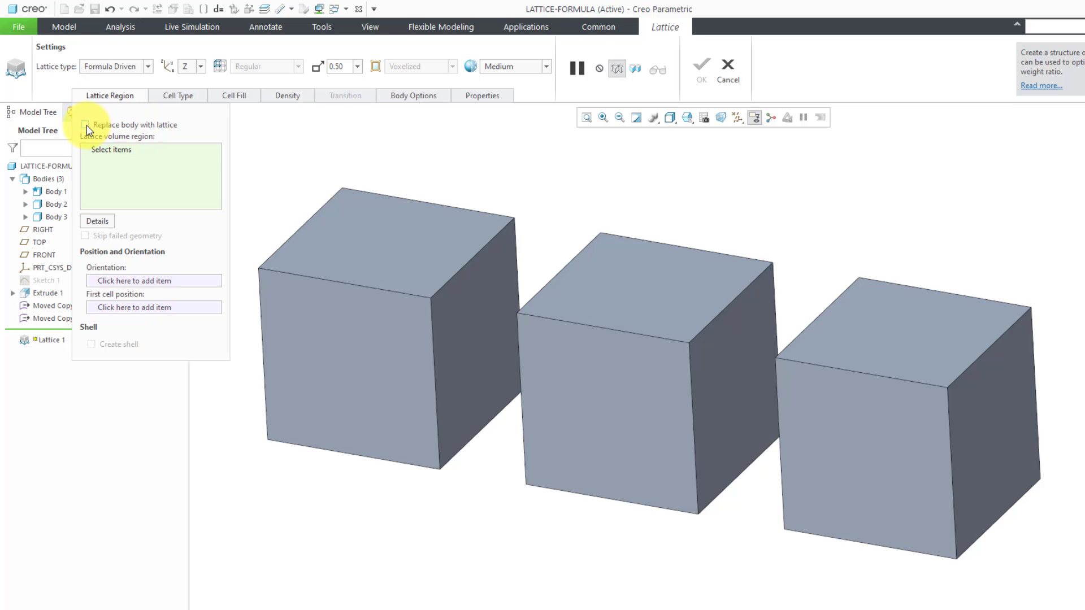
pyautogui.click(87, 125)
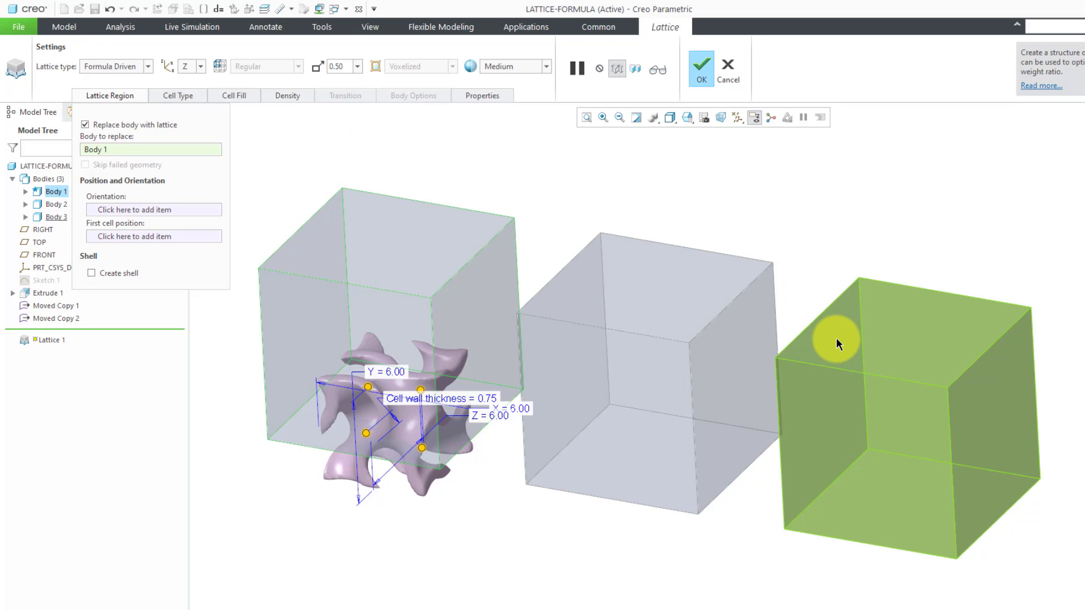
pyautogui.moveTo(837, 343)
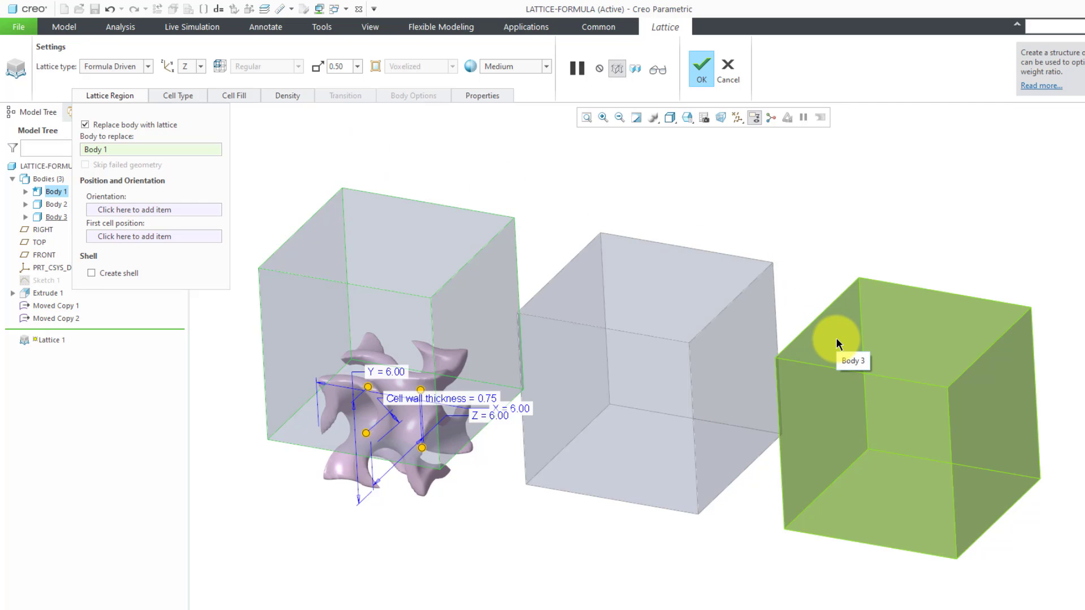
pyautogui.click(837, 339)
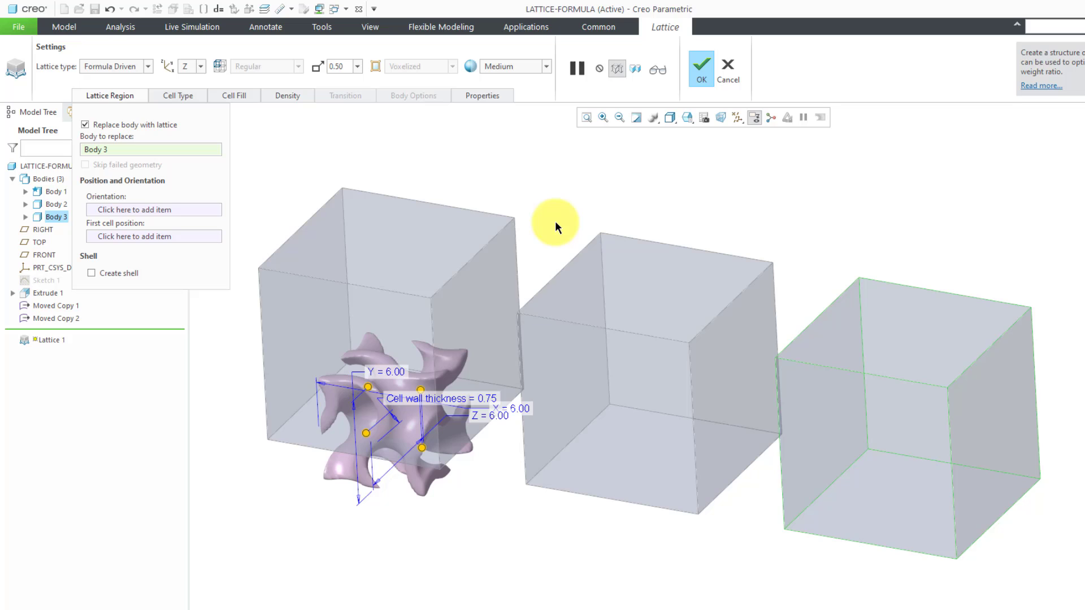
pyautogui.moveTo(211, 221)
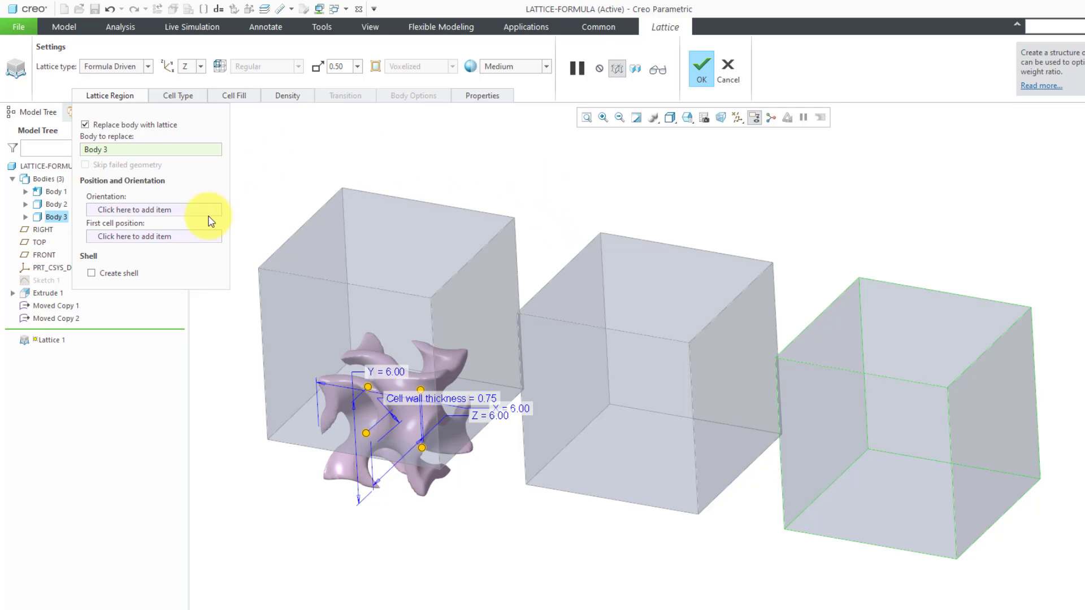
pyautogui.moveTo(410, 182)
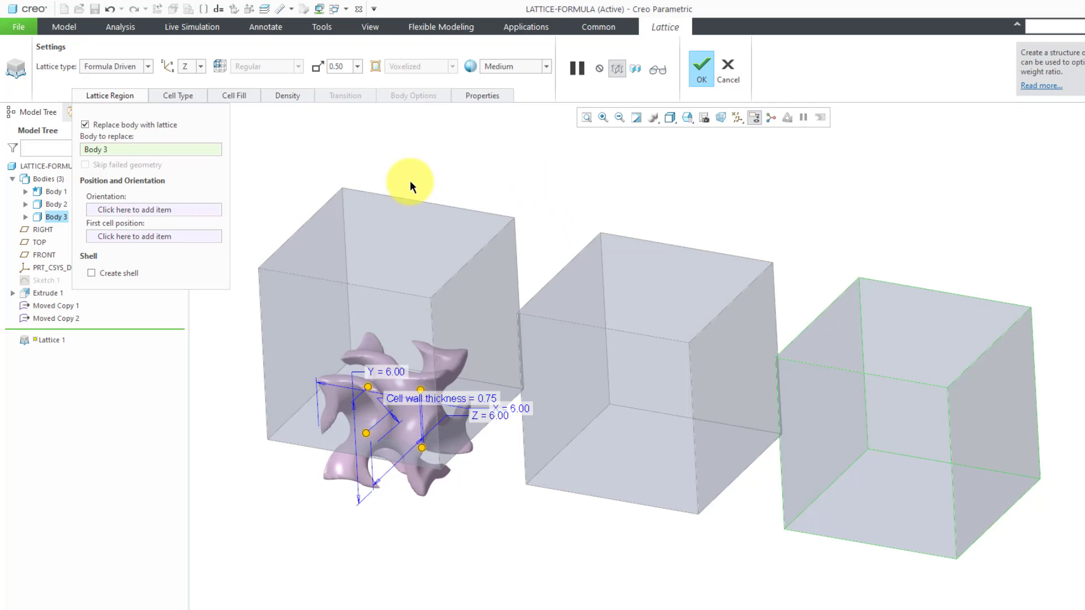
pyautogui.moveTo(385, 164)
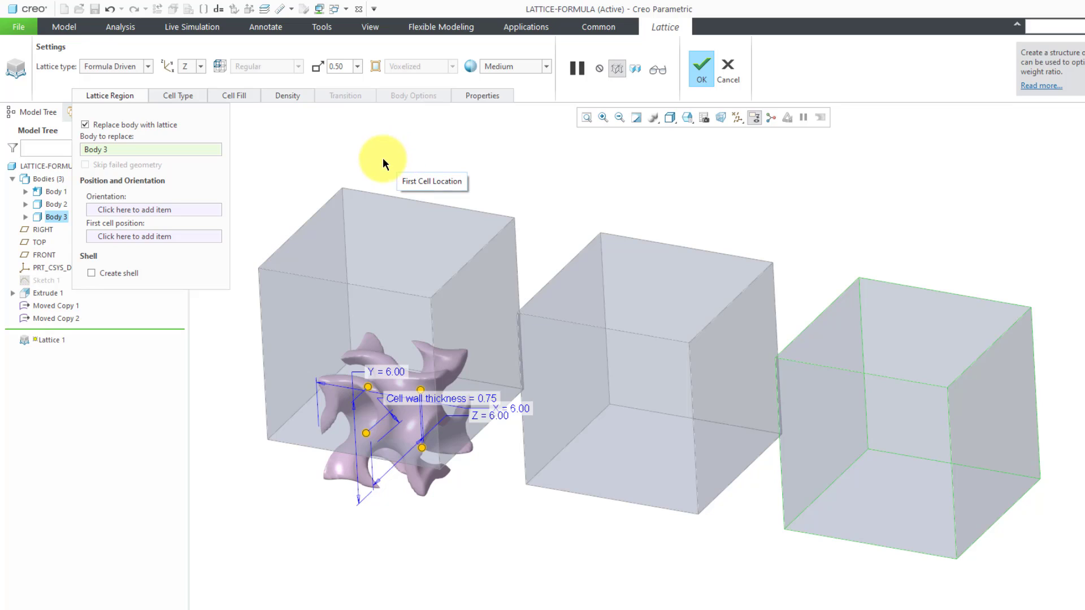
pyautogui.moveTo(254, 133)
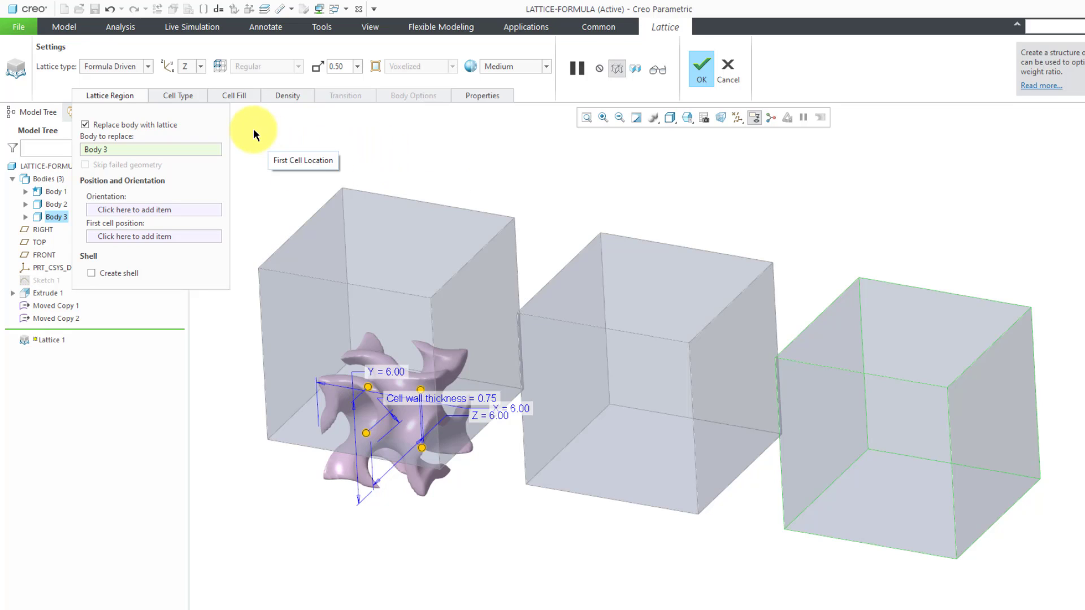
# Show the Cell Type settings with the Gyroid function and 6.00 cell sizes.
pyautogui.click(177, 95)
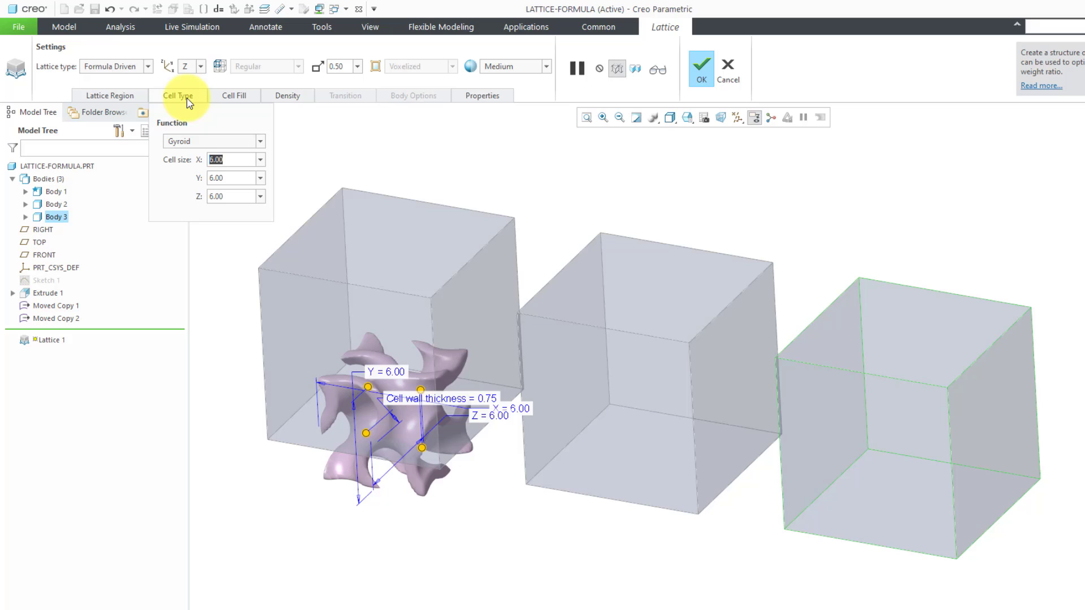
pyautogui.click(260, 141)
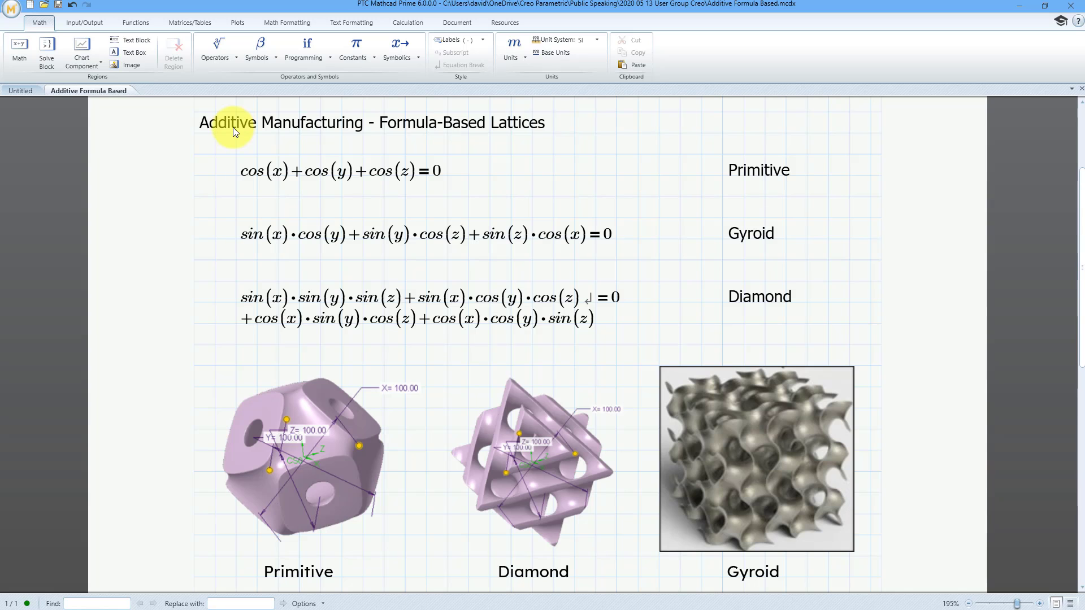
pyautogui.moveTo(276, 187)
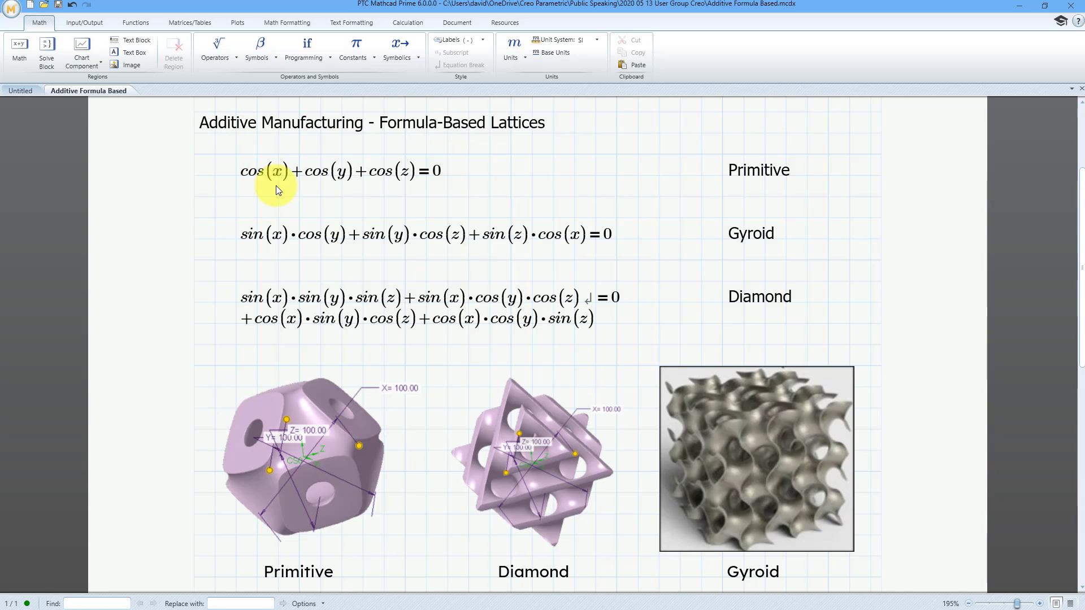
pyautogui.moveTo(381, 196)
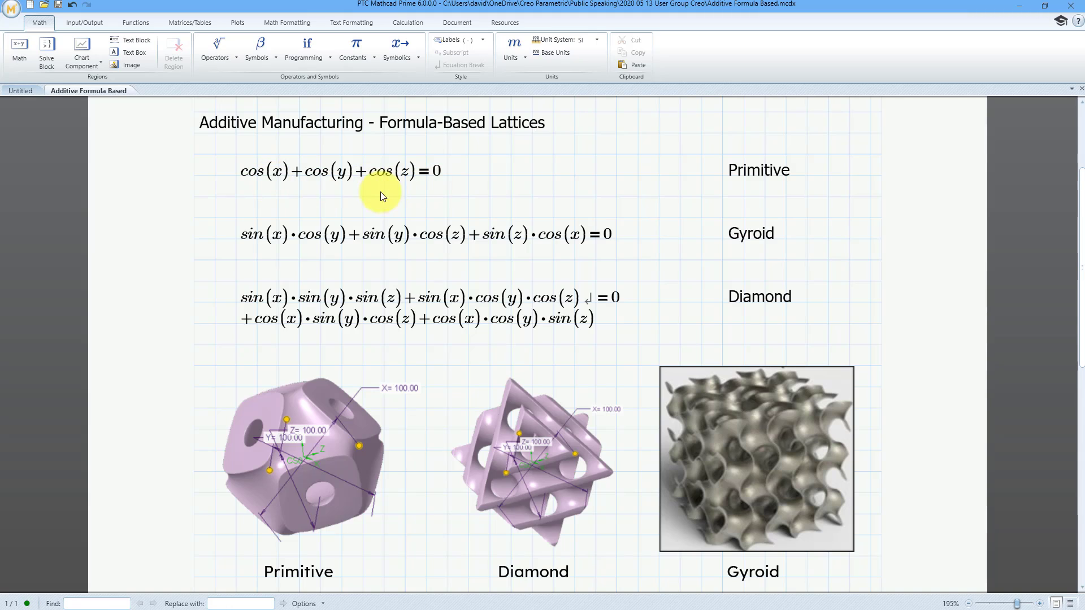
pyautogui.moveTo(288, 189)
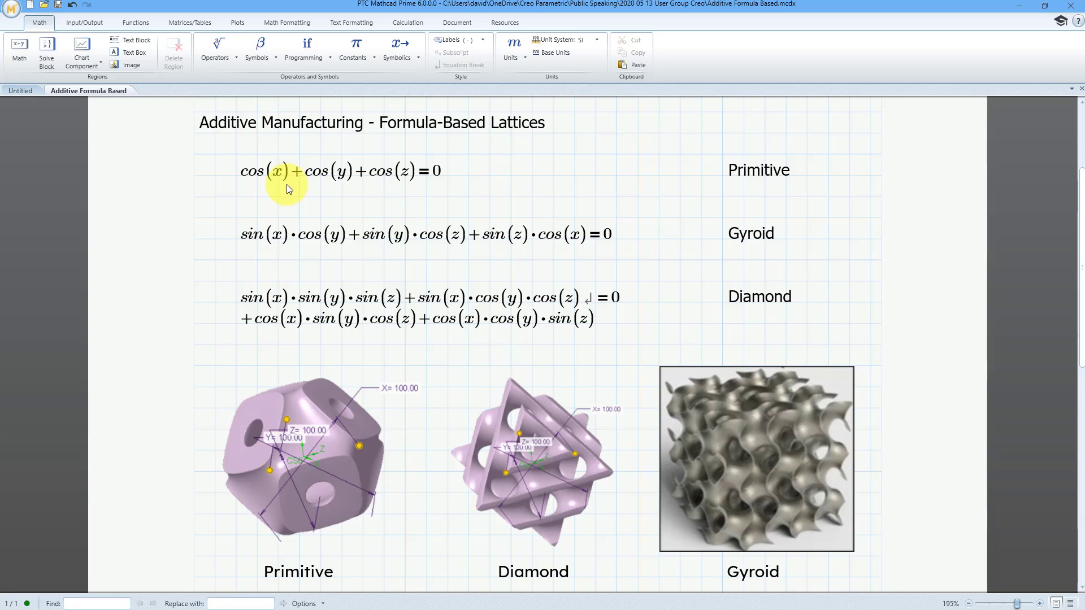
pyautogui.moveTo(431, 187)
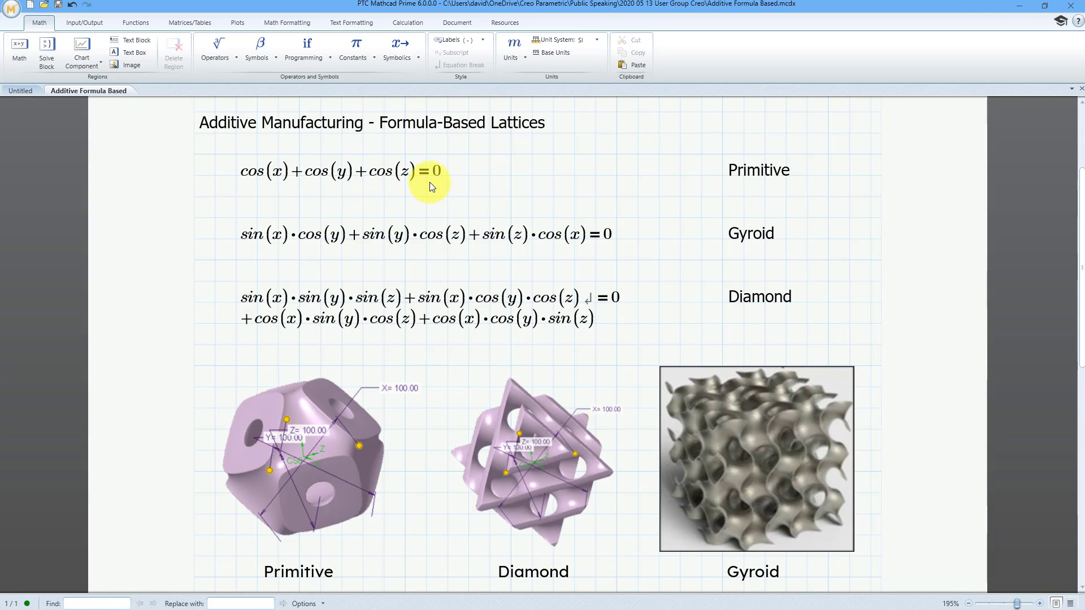
pyautogui.moveTo(290, 452)
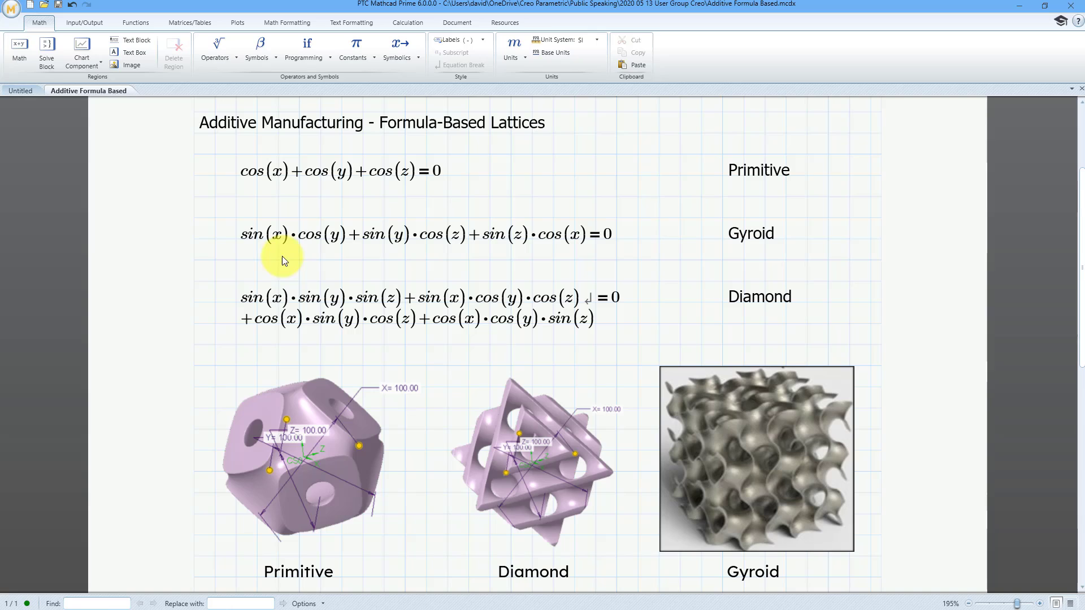
pyautogui.moveTo(327, 264)
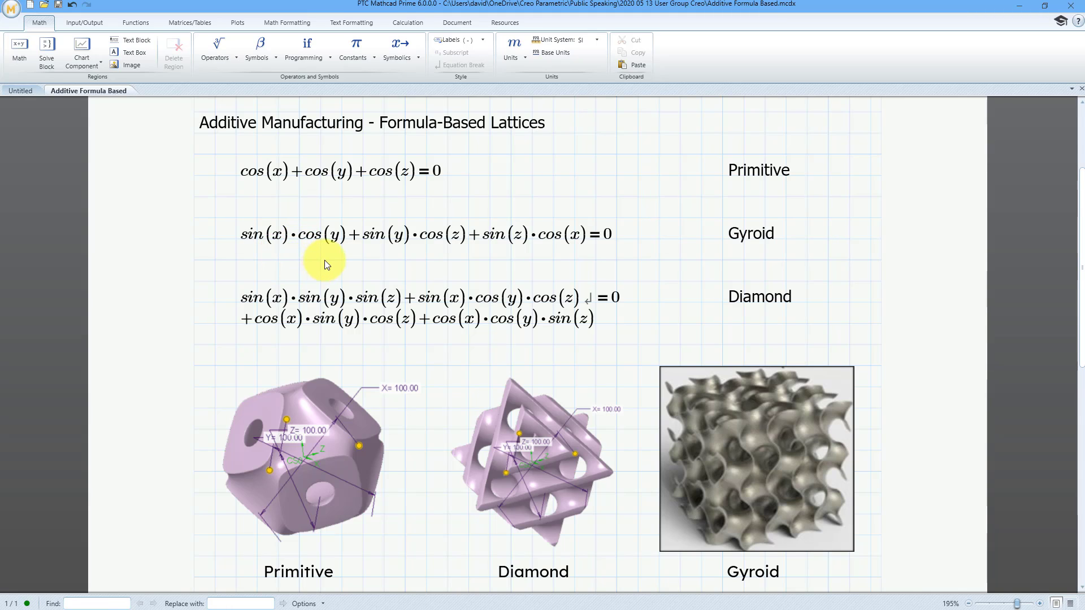
pyautogui.moveTo(521, 257)
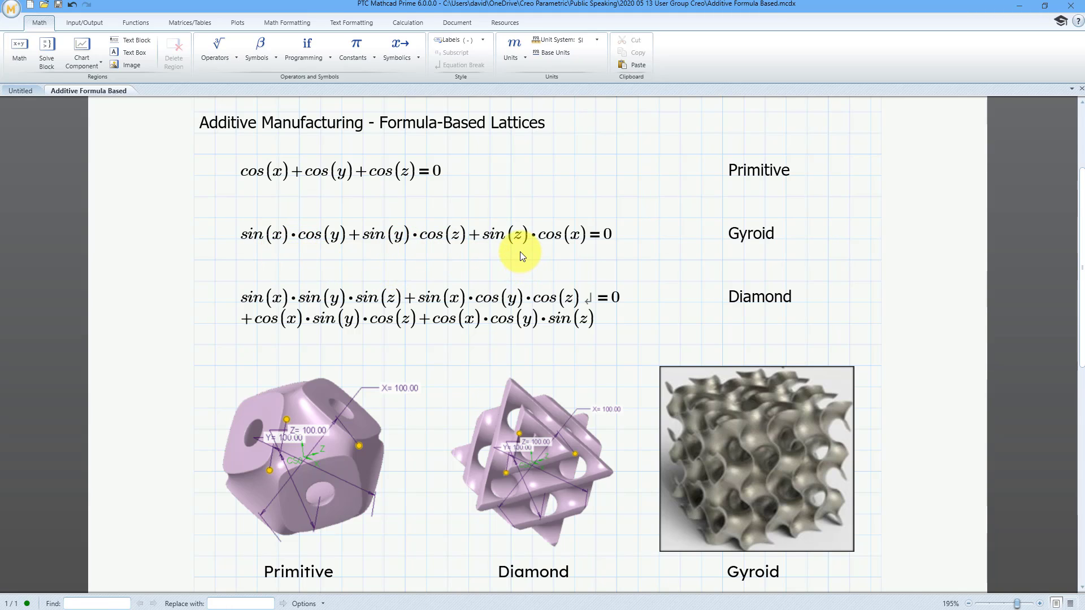
pyautogui.moveTo(213, 298)
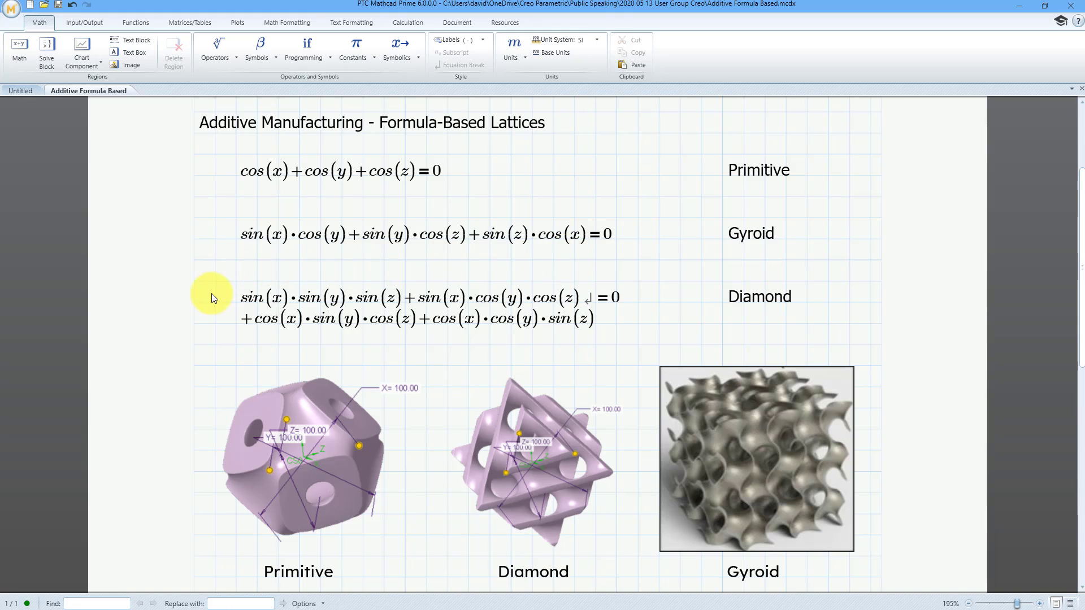
pyautogui.moveTo(211, 316)
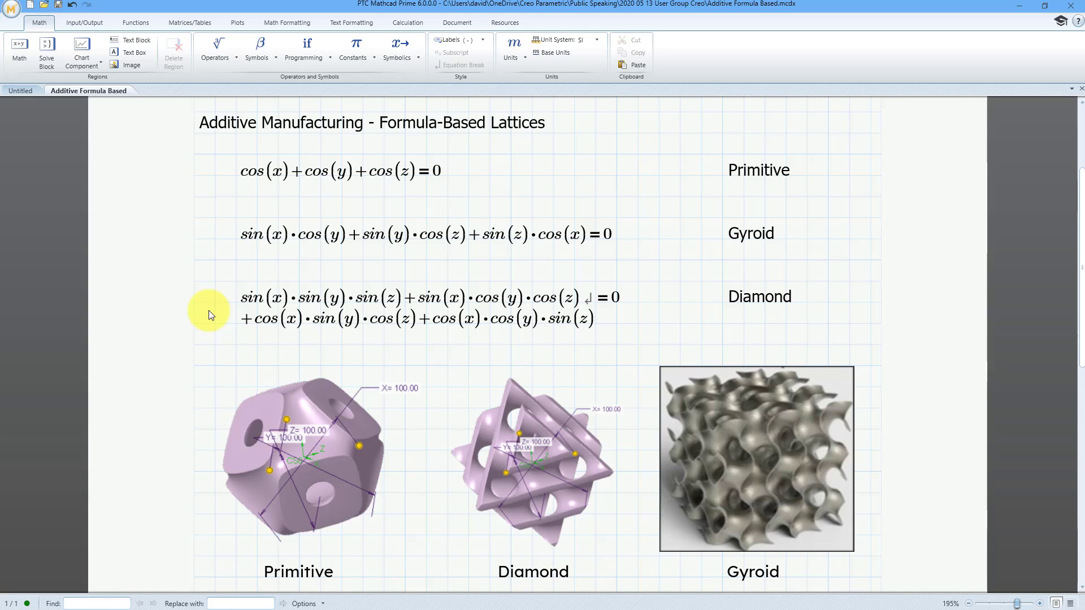
pyautogui.moveTo(231, 297)
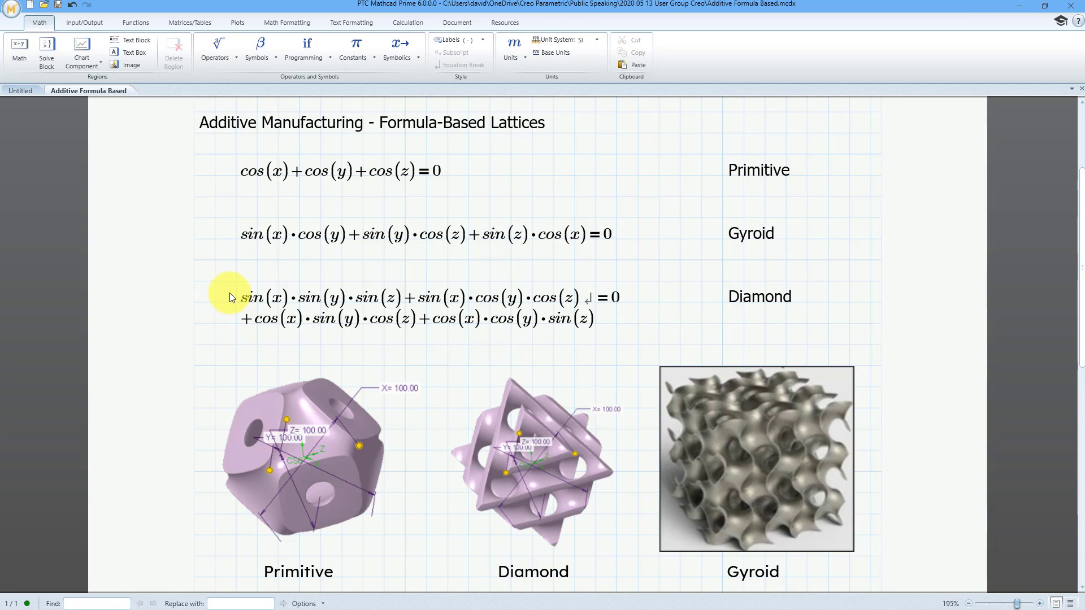
pyautogui.moveTo(308, 271)
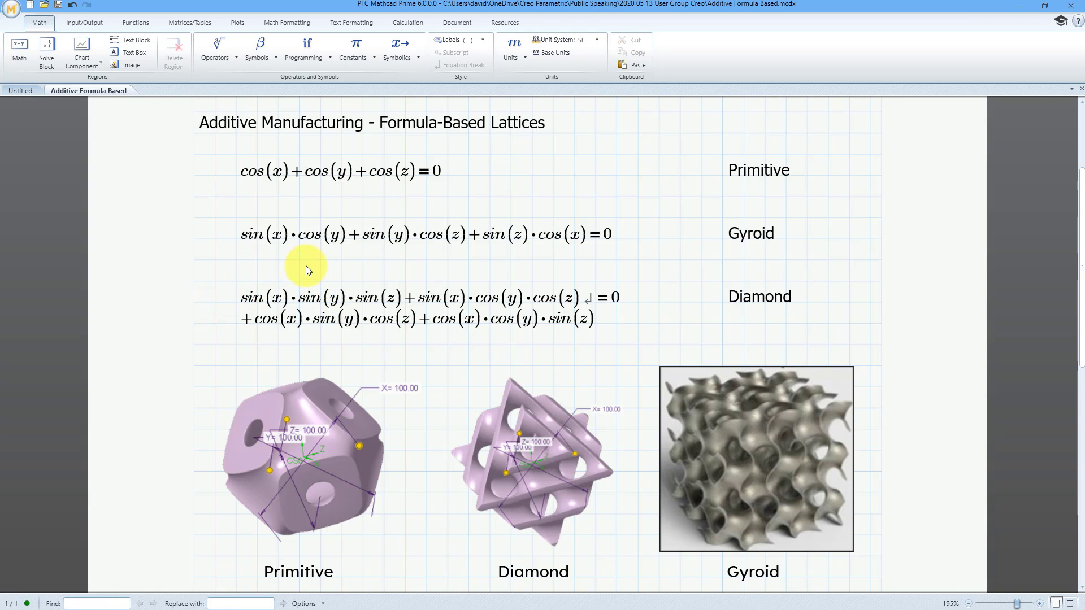
pyautogui.moveTo(502, 287)
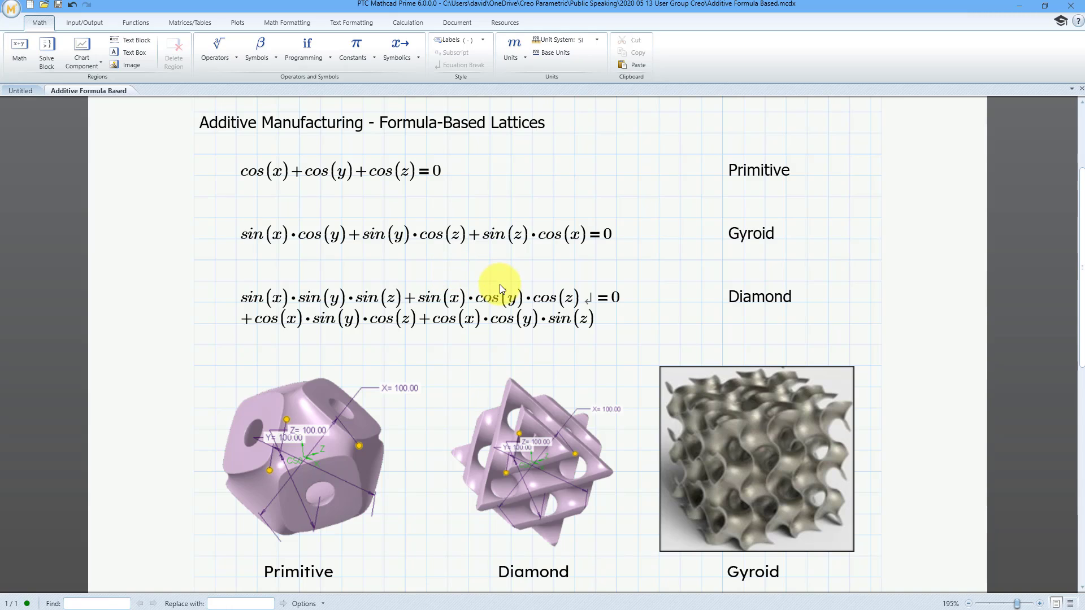
pyautogui.moveTo(303, 349)
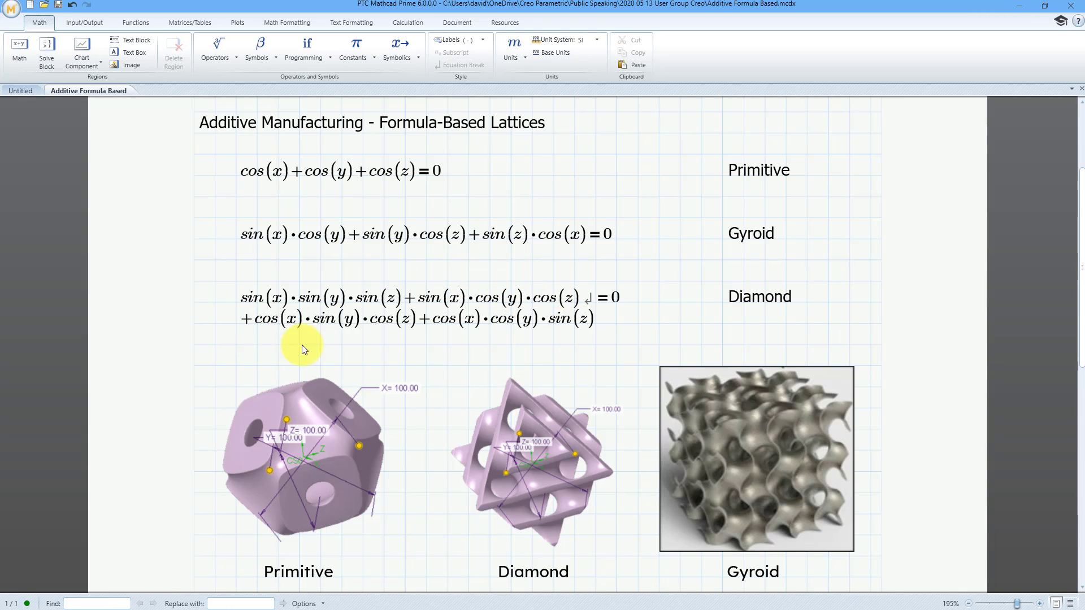
pyautogui.moveTo(404, 343)
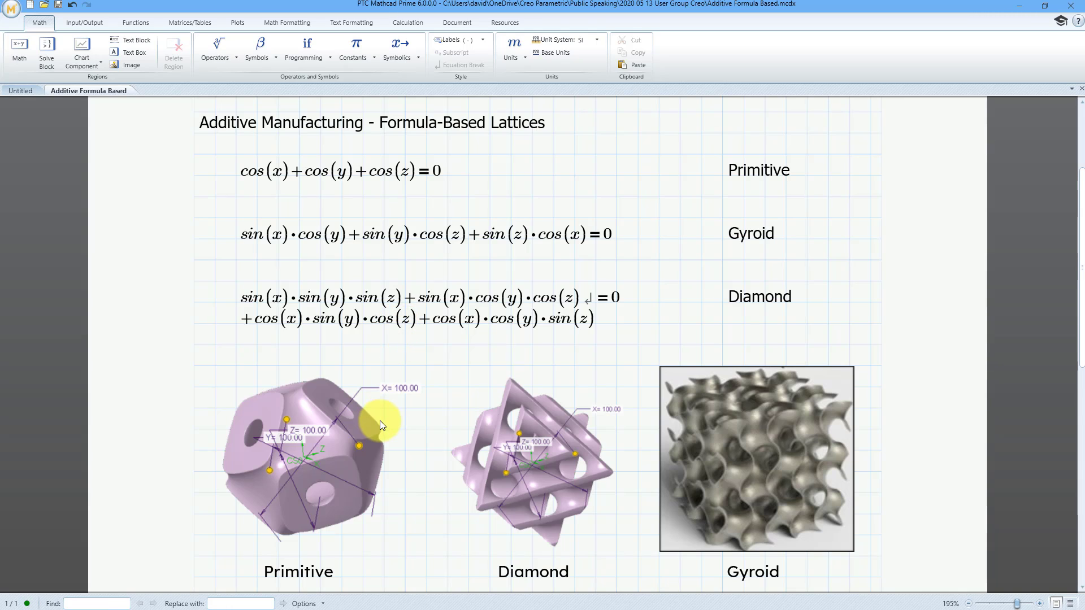
pyautogui.moveTo(447, 398)
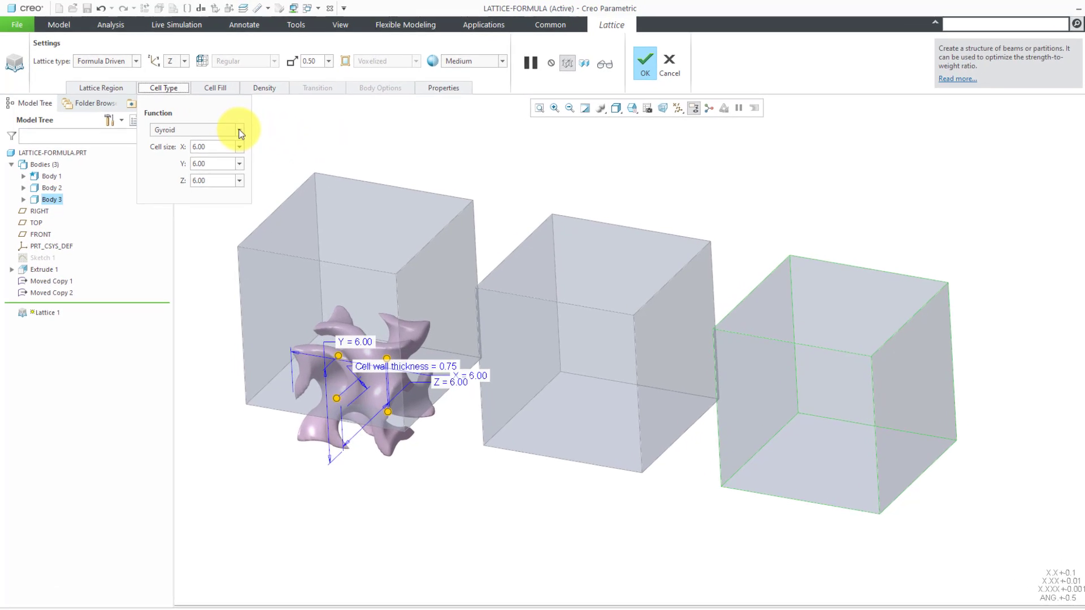
# Switch the cell function to Primitive, set wall thickness 0.30 and start replacing the X cell size.
pyautogui.click(239, 138)
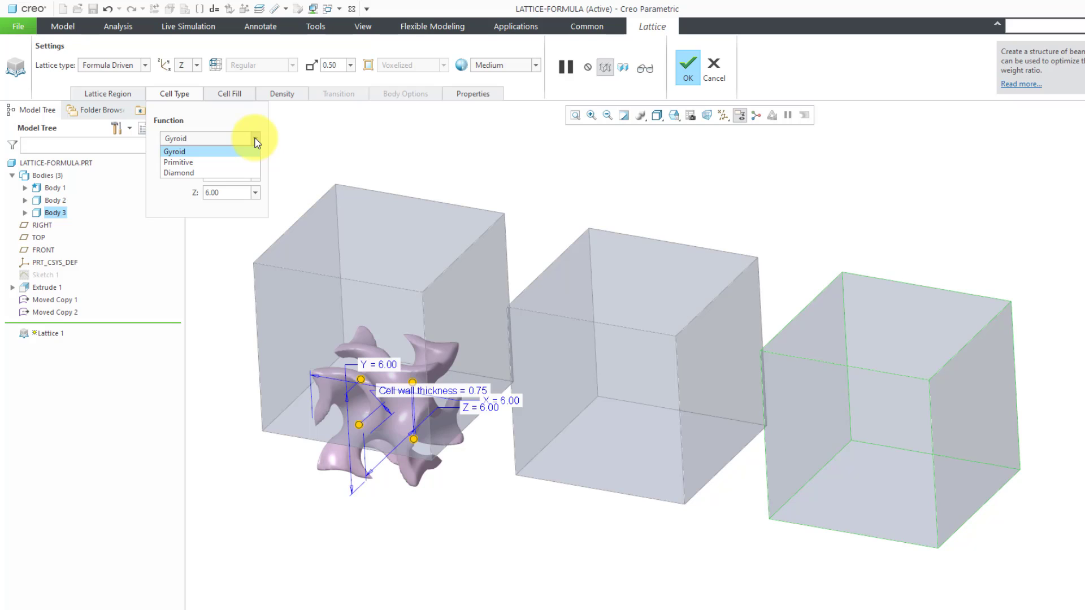
pyautogui.click(178, 162)
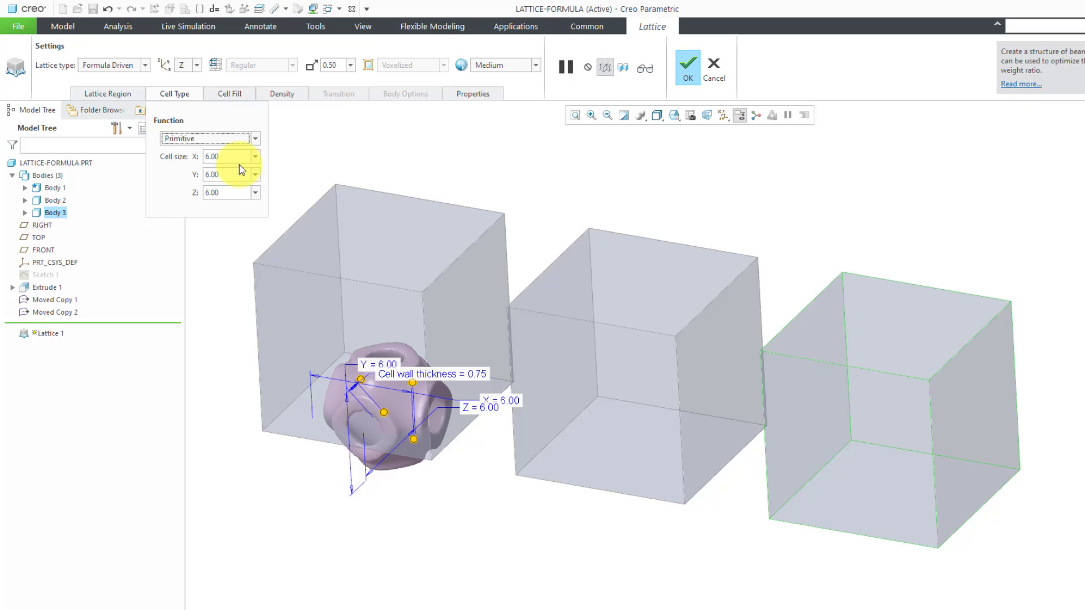
pyautogui.click(230, 93)
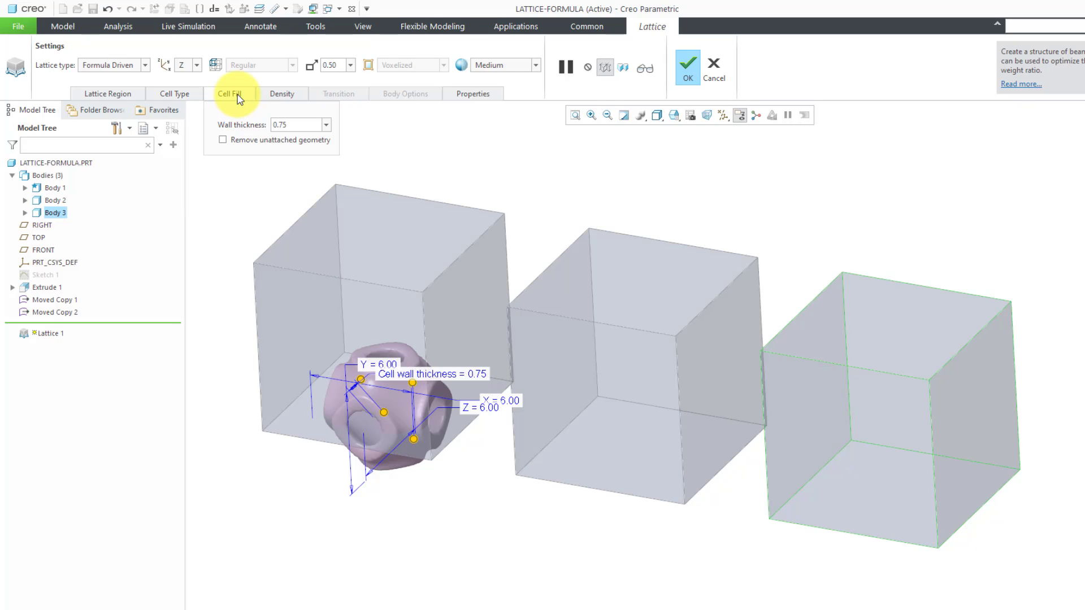
pyautogui.tripleClick(297, 124)
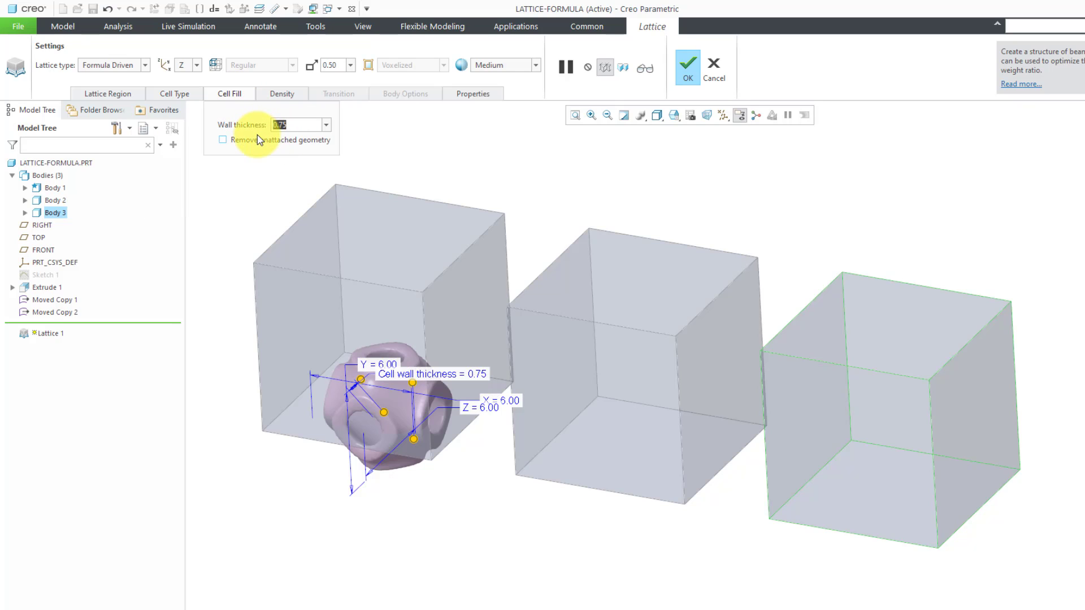
pyautogui.write('0.30')
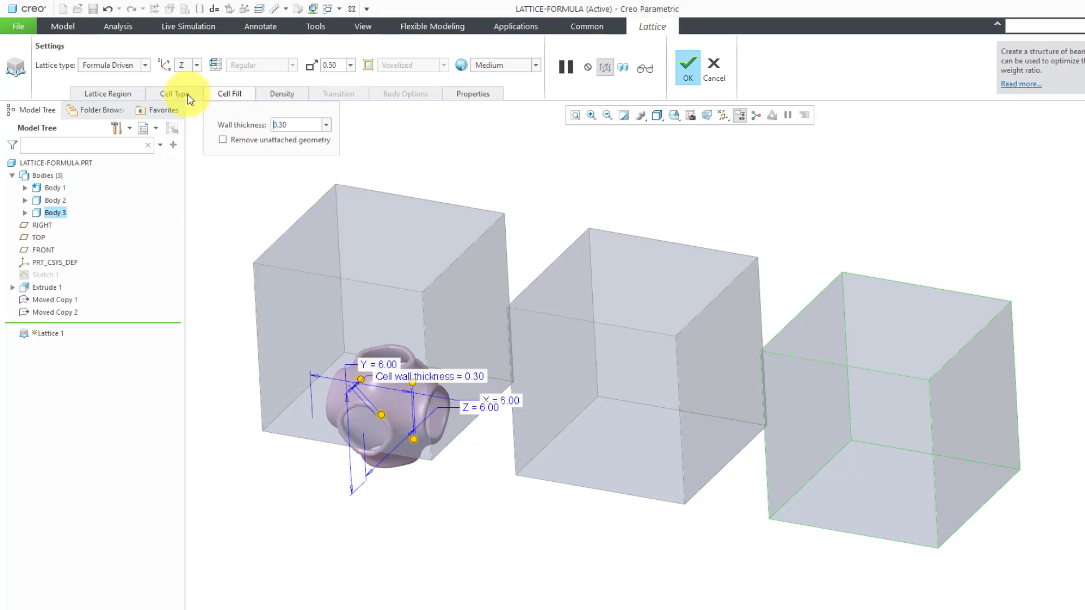
pyautogui.click(175, 93)
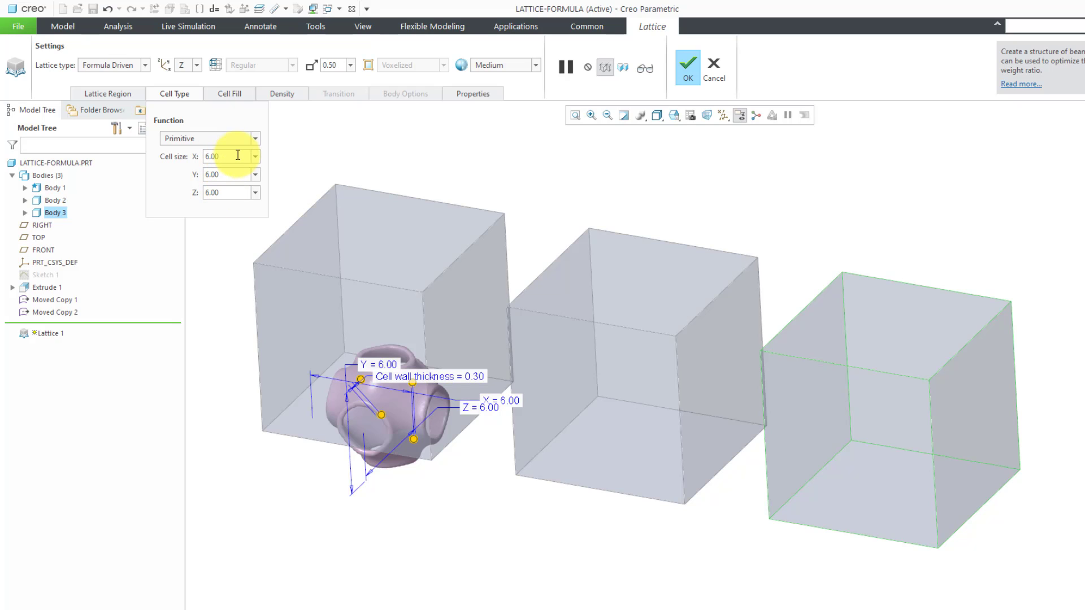
pyautogui.tripleClick(221, 156)
pyautogui.write('4')
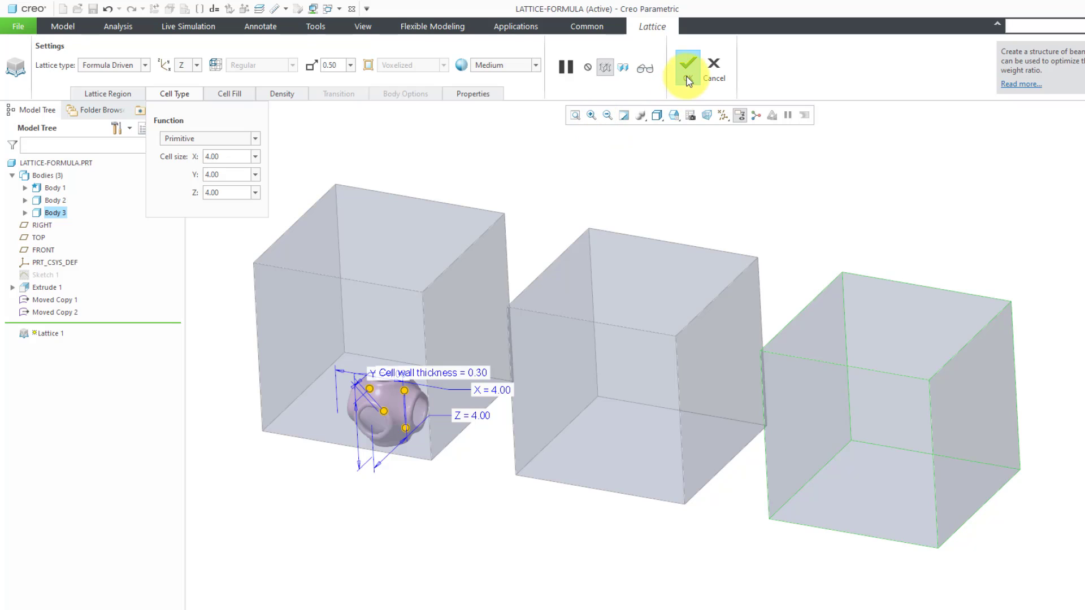
pyautogui.moveTo(537, 72)
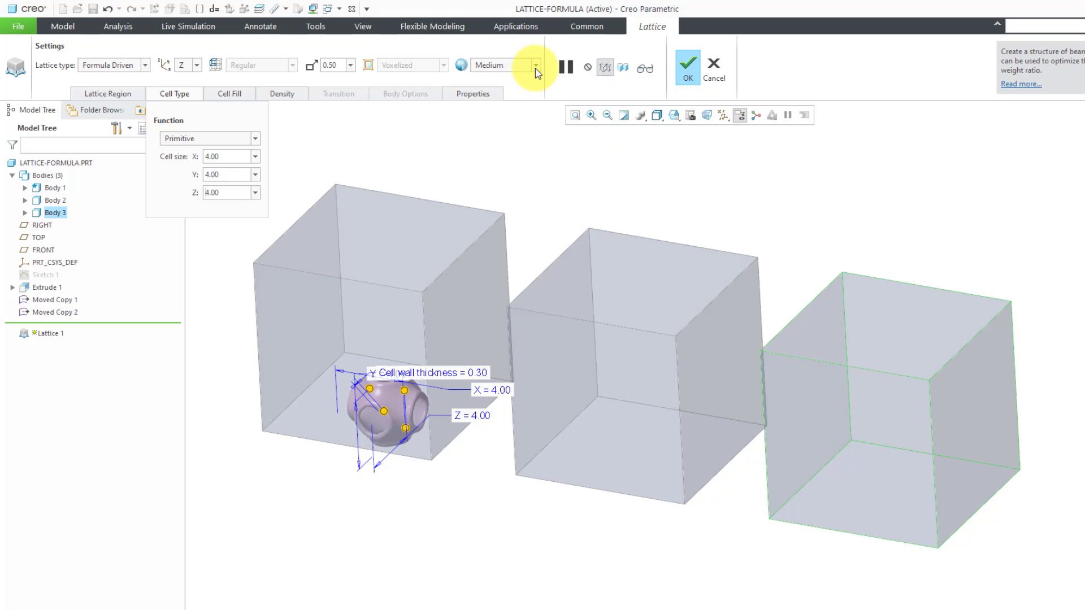
pyautogui.moveTo(536, 69)
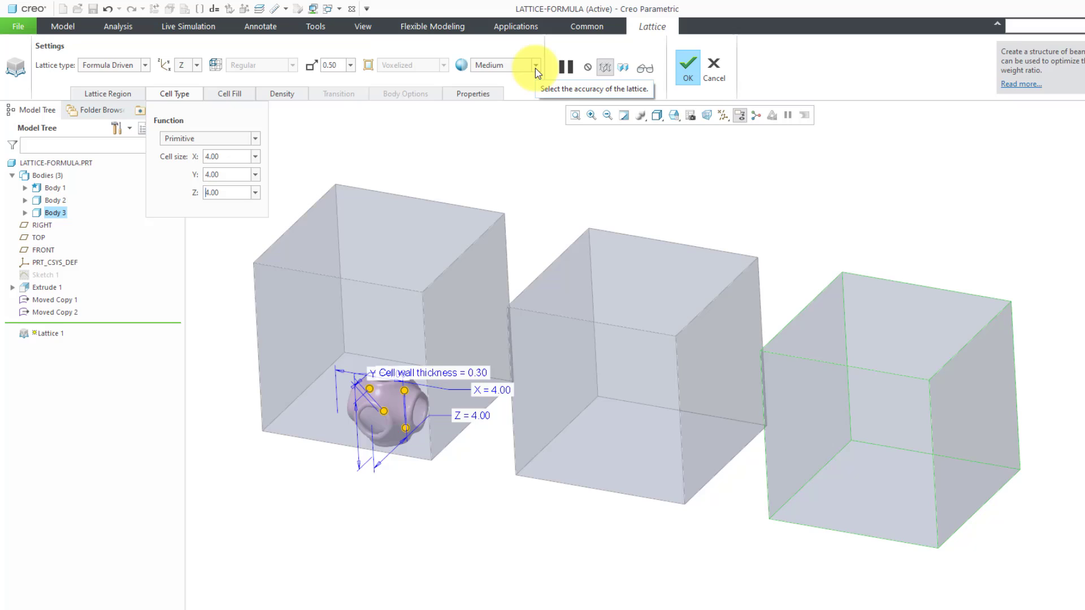
# Set lattice accuracy to High and complete the primitive lattice on the third cube.
pyautogui.click(536, 66)
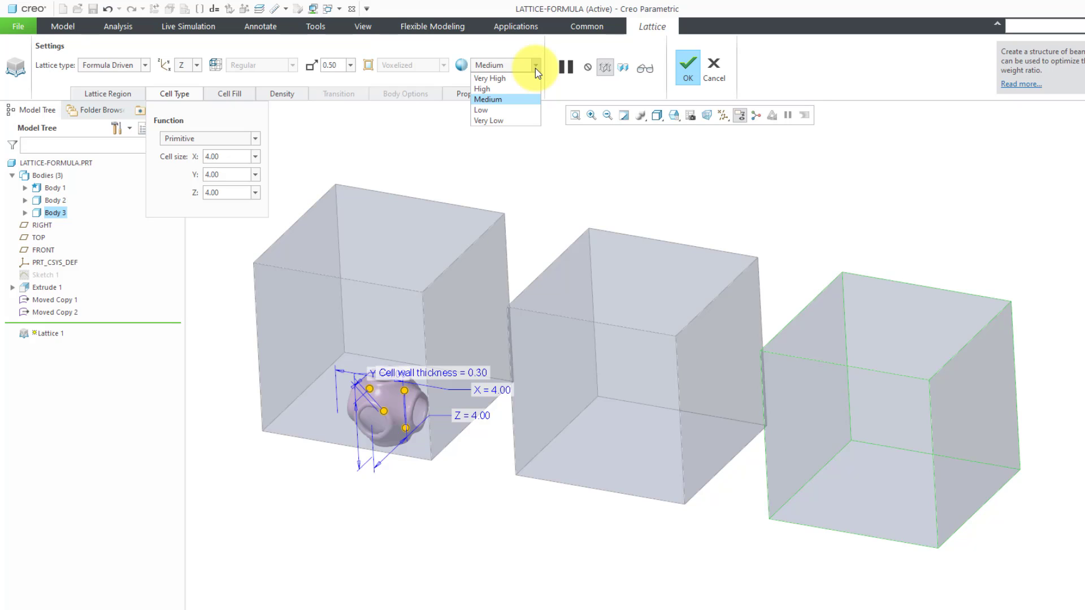
pyautogui.click(483, 88)
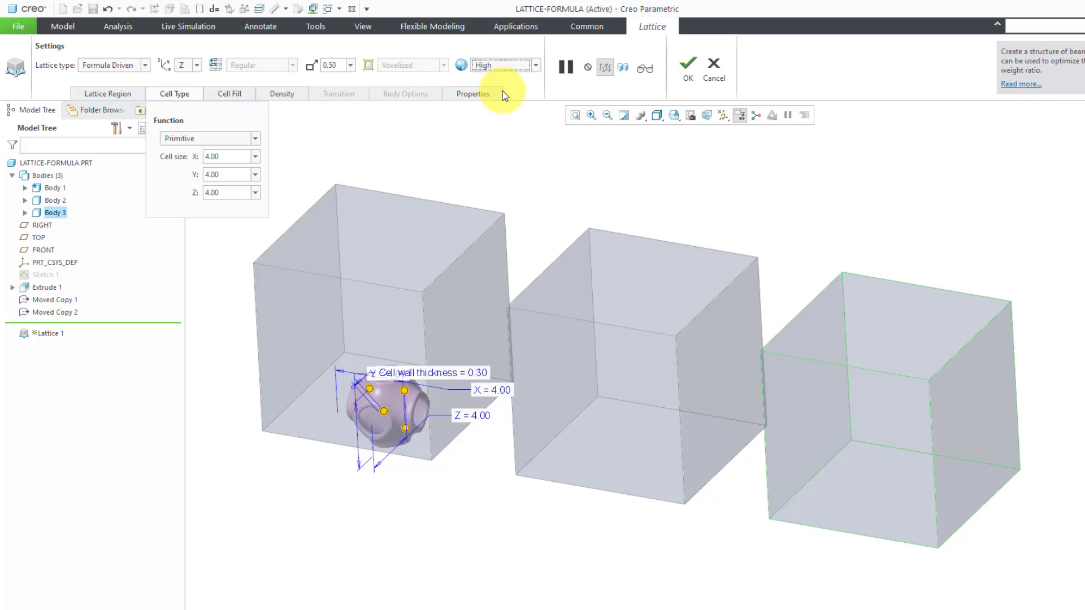
pyautogui.moveTo(686, 67)
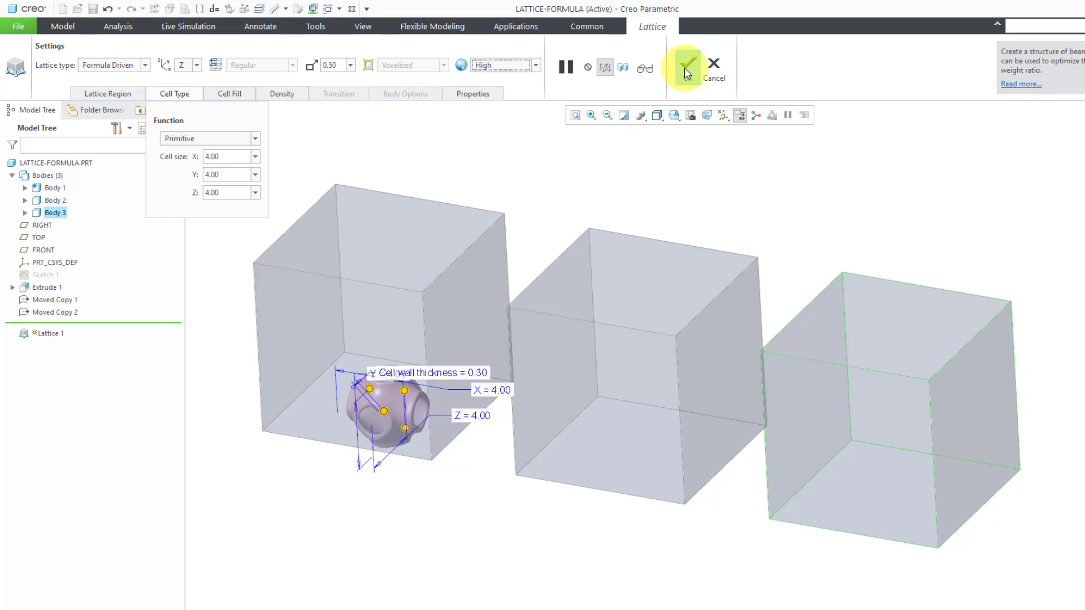
pyautogui.click(686, 66)
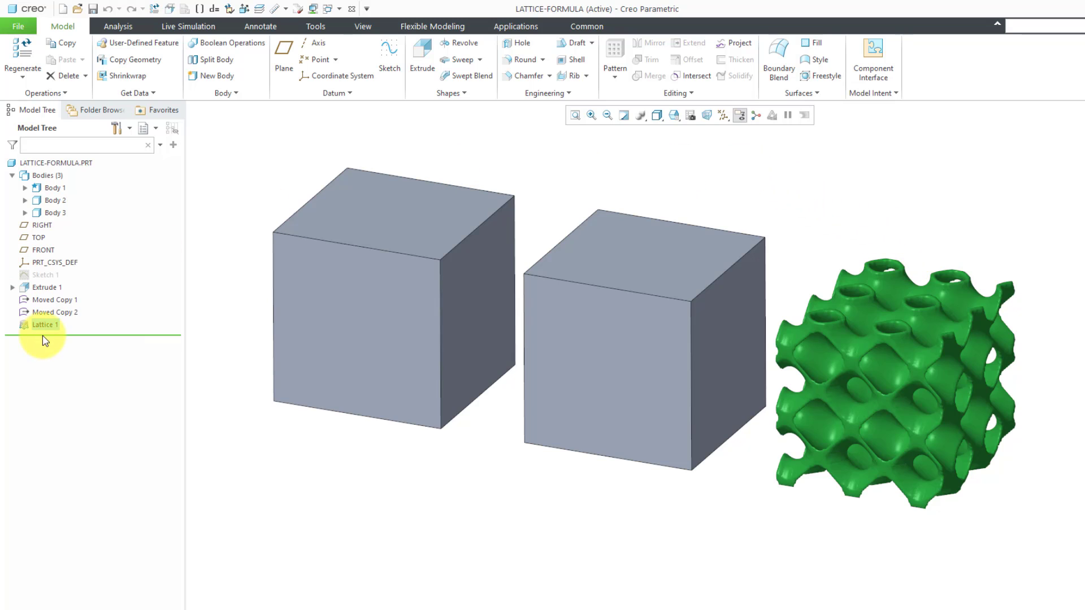
# Edit Lattice 1 to a 2.5 cell size in X, Y and Z for a finer primitive lattice.
pyautogui.rightClick(46, 324)
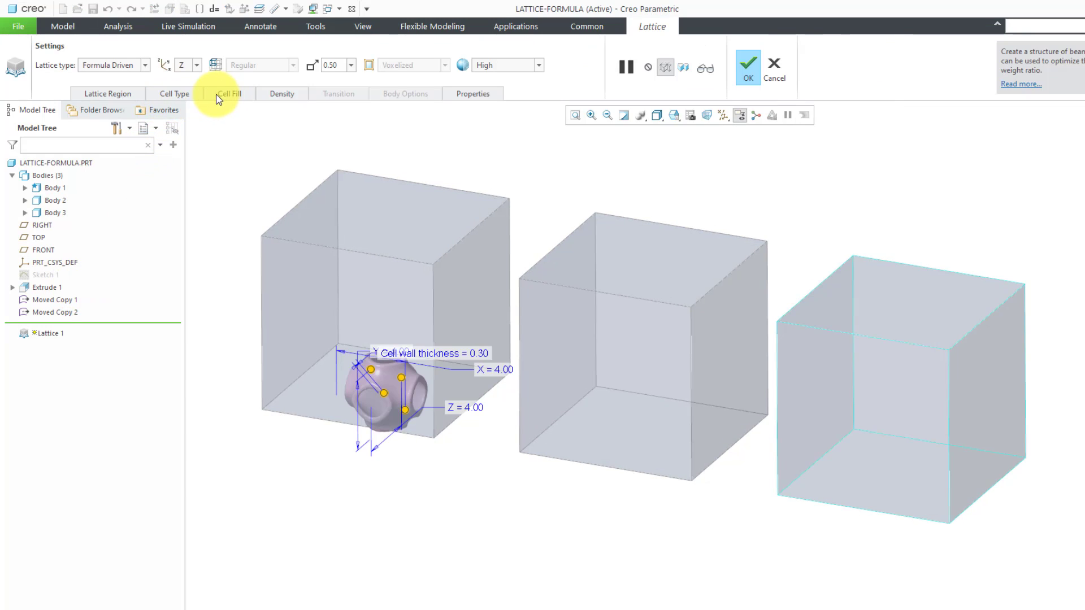
pyautogui.click(175, 94)
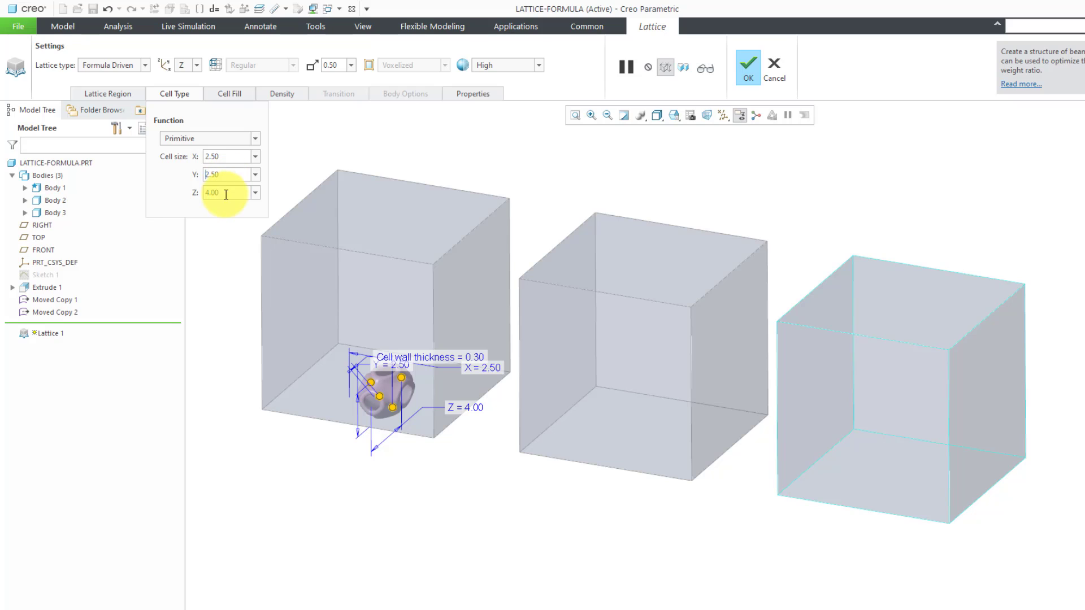
pyautogui.write('2.5')
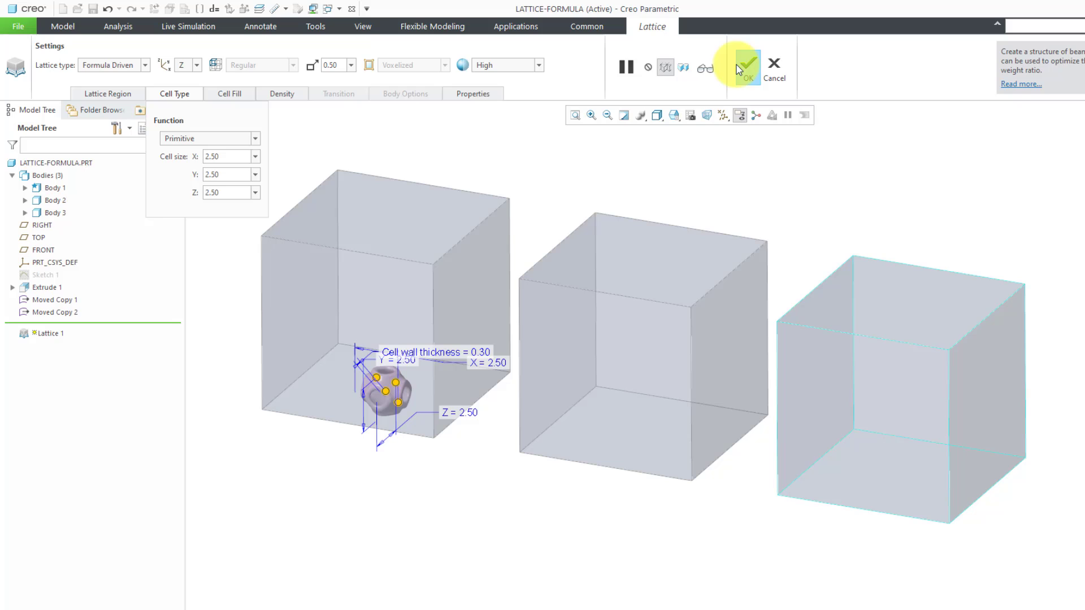
pyautogui.click(745, 64)
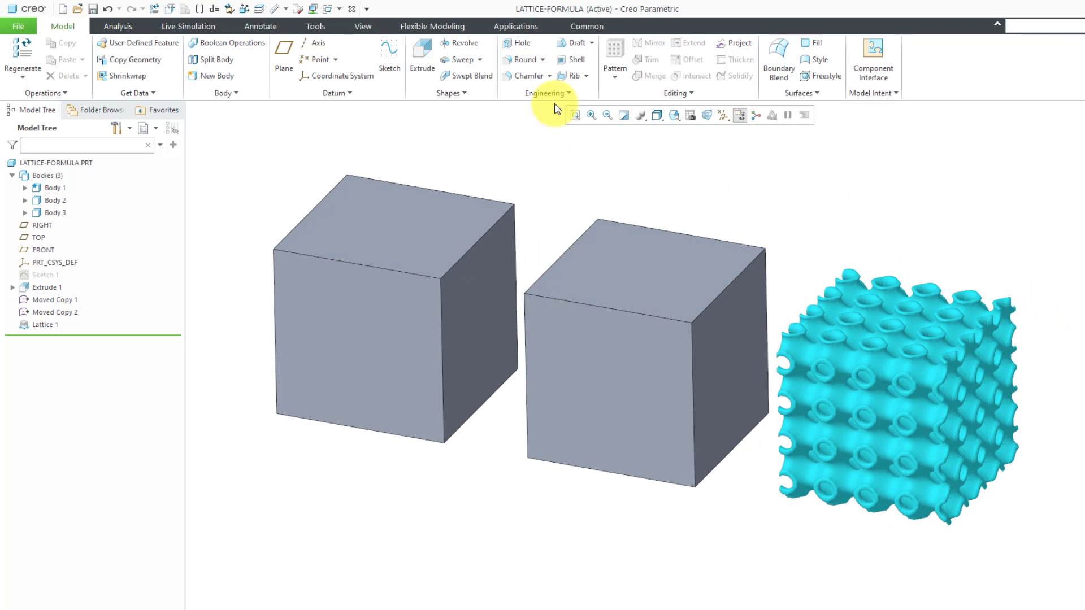
# Start a second Formula Driven lattice with the Primitive function replacing the middle cube, Body 2.
pyautogui.click(547, 93)
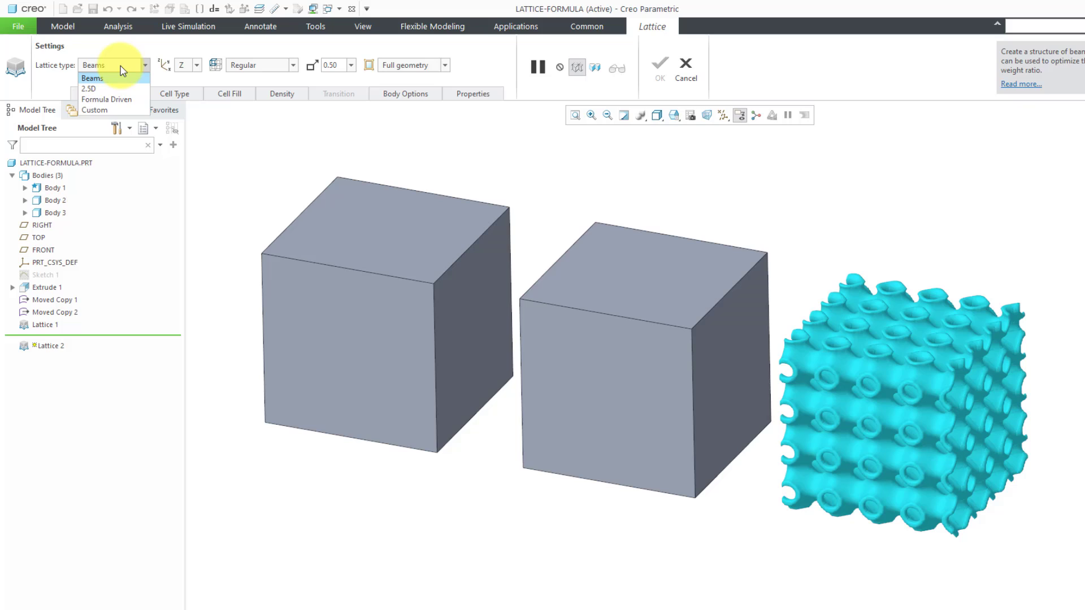
pyautogui.click(107, 100)
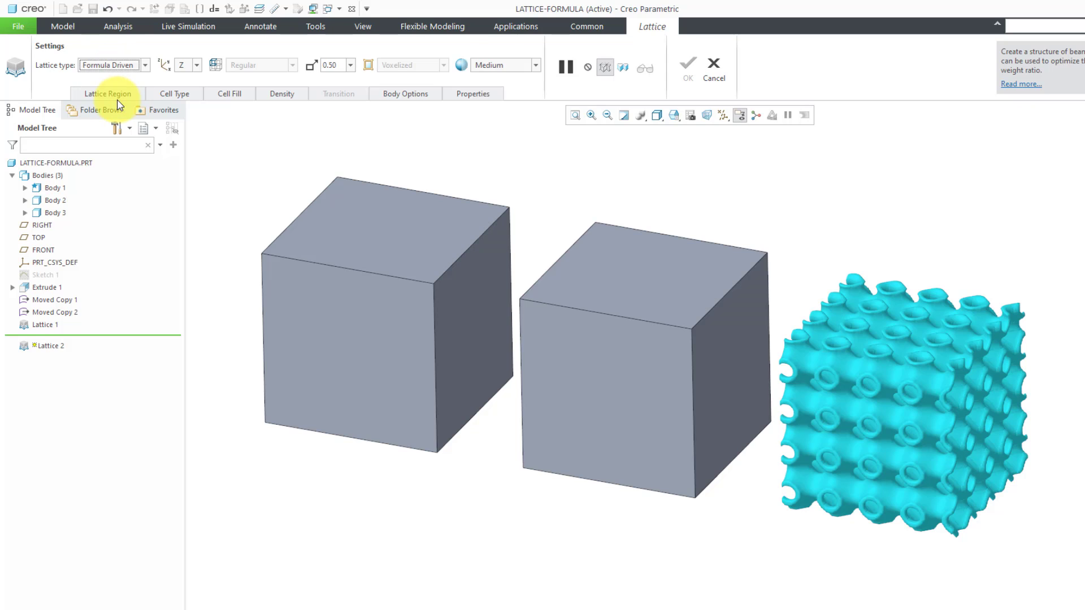
pyautogui.click(174, 93)
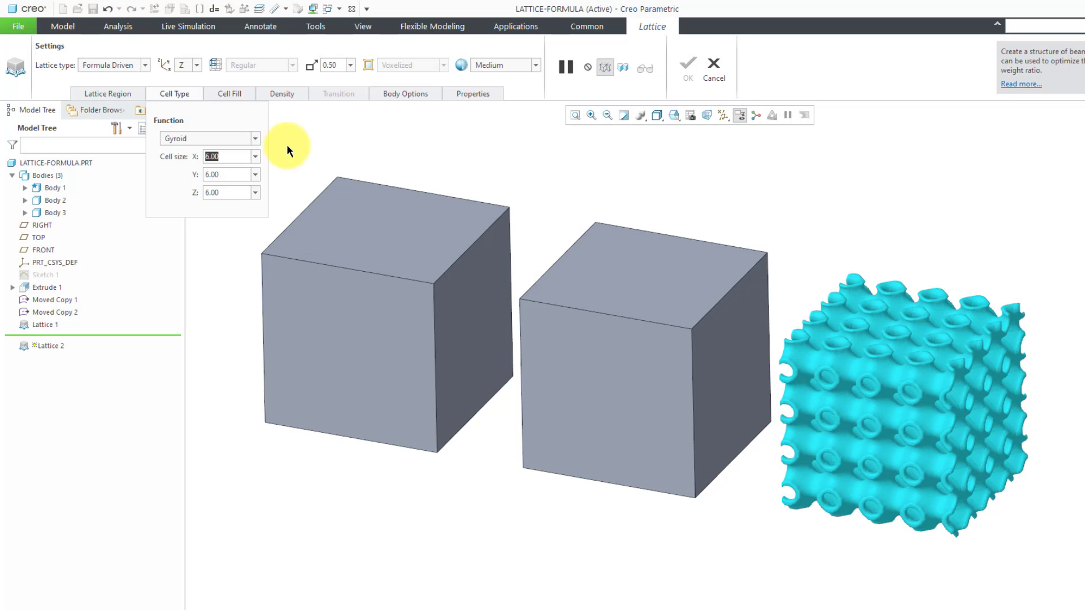
pyautogui.click(254, 138)
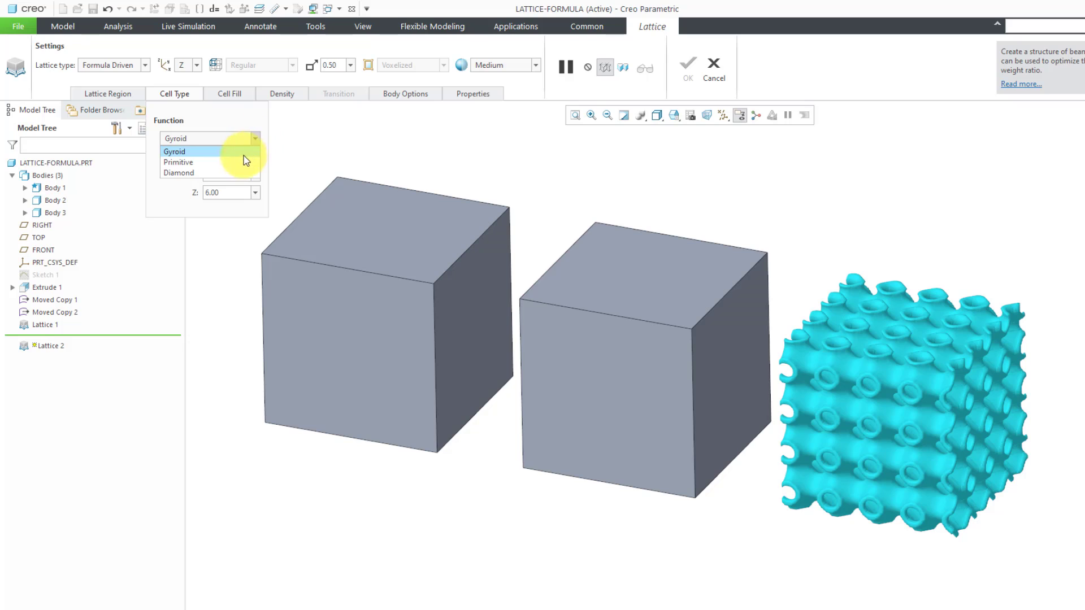
pyautogui.click(179, 162)
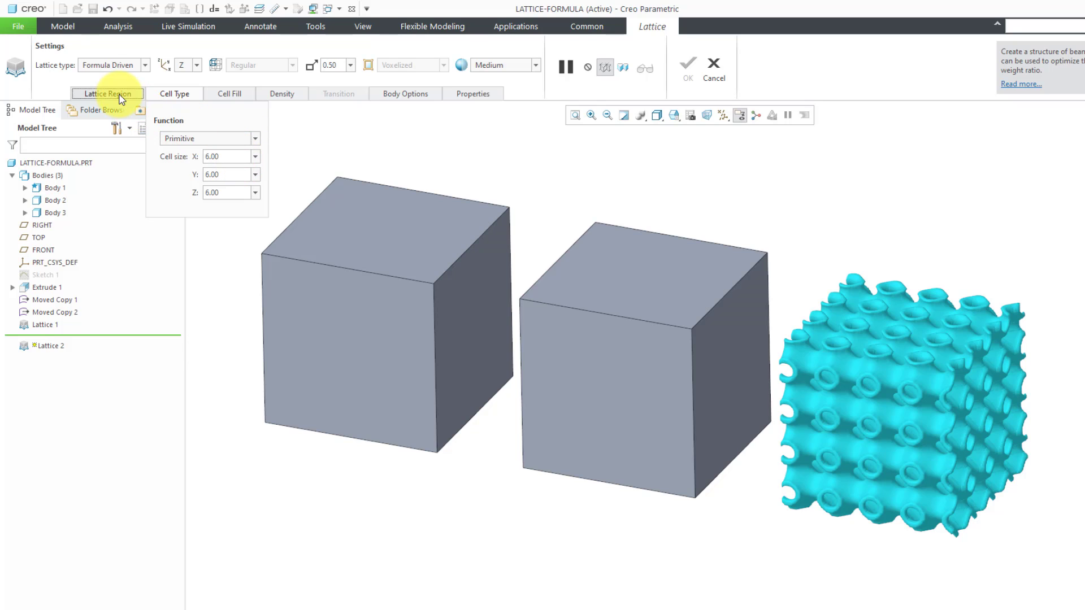
pyautogui.click(106, 94)
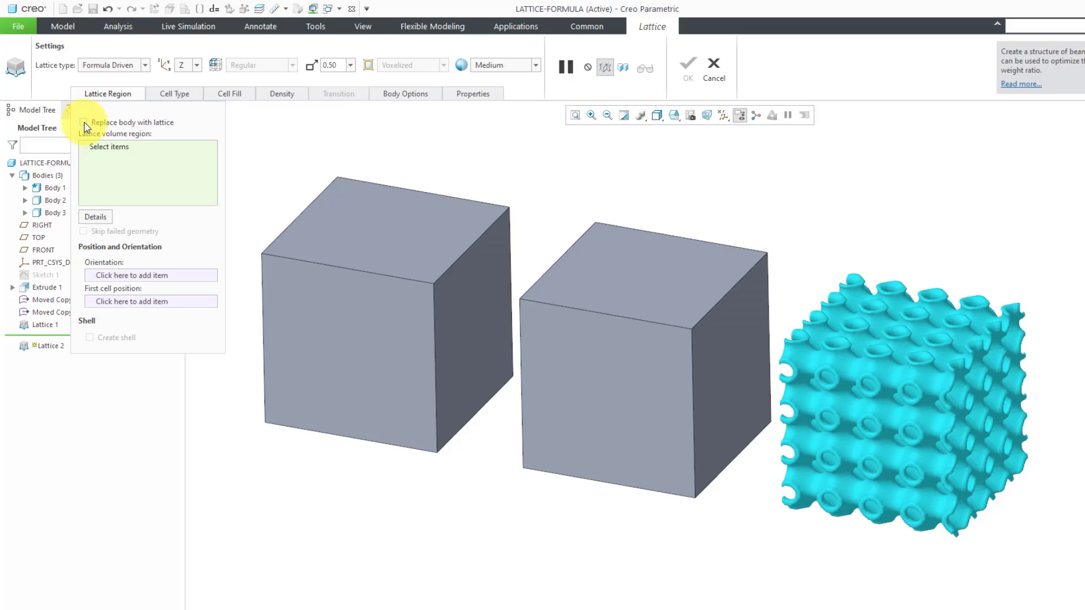
pyautogui.click(83, 122)
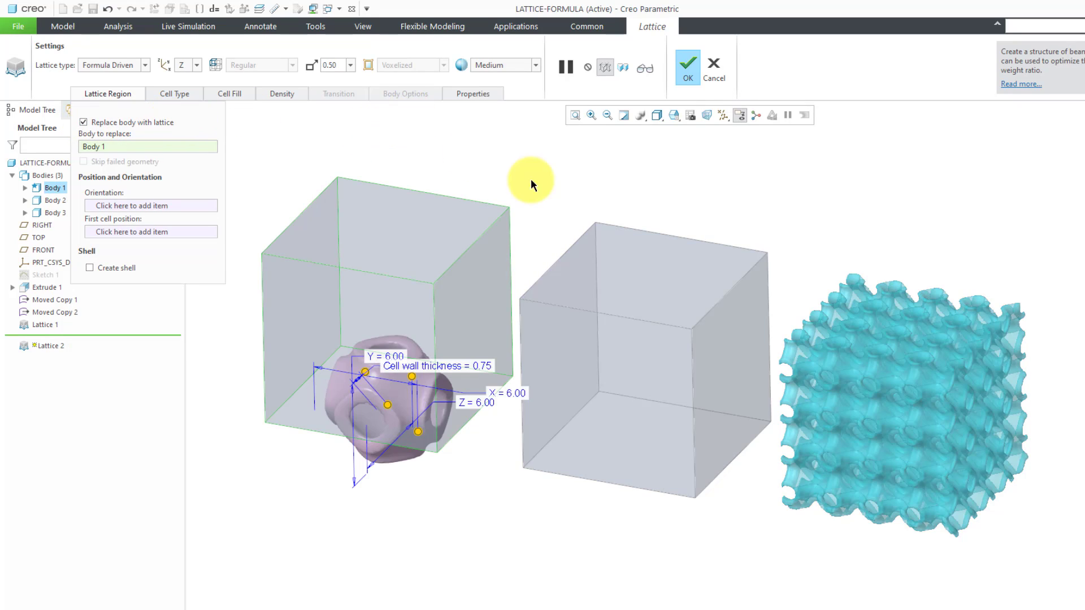
pyautogui.moveTo(636, 290)
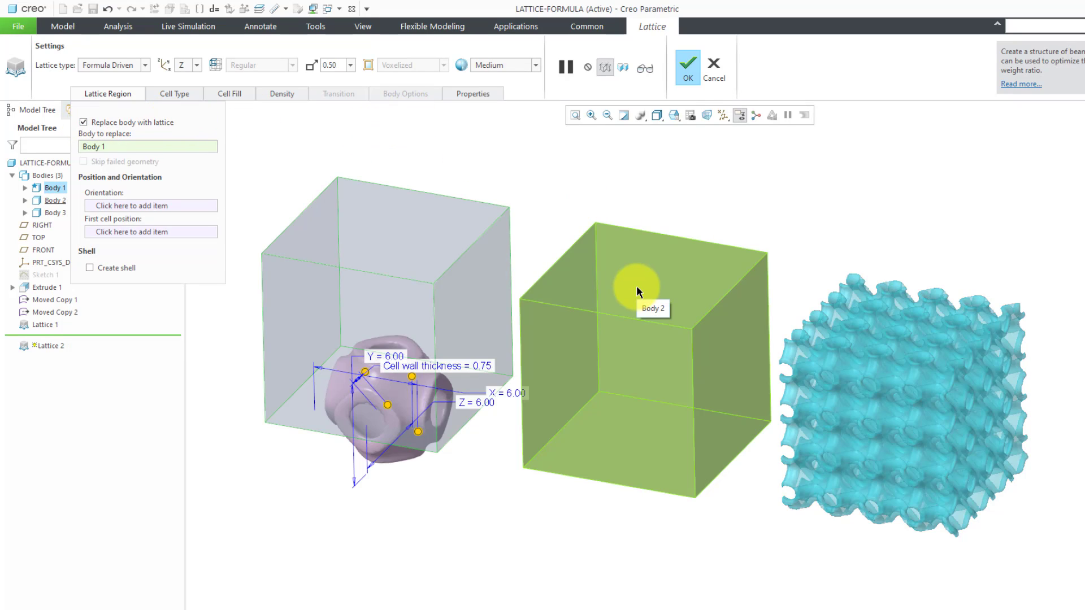
pyautogui.click(174, 94)
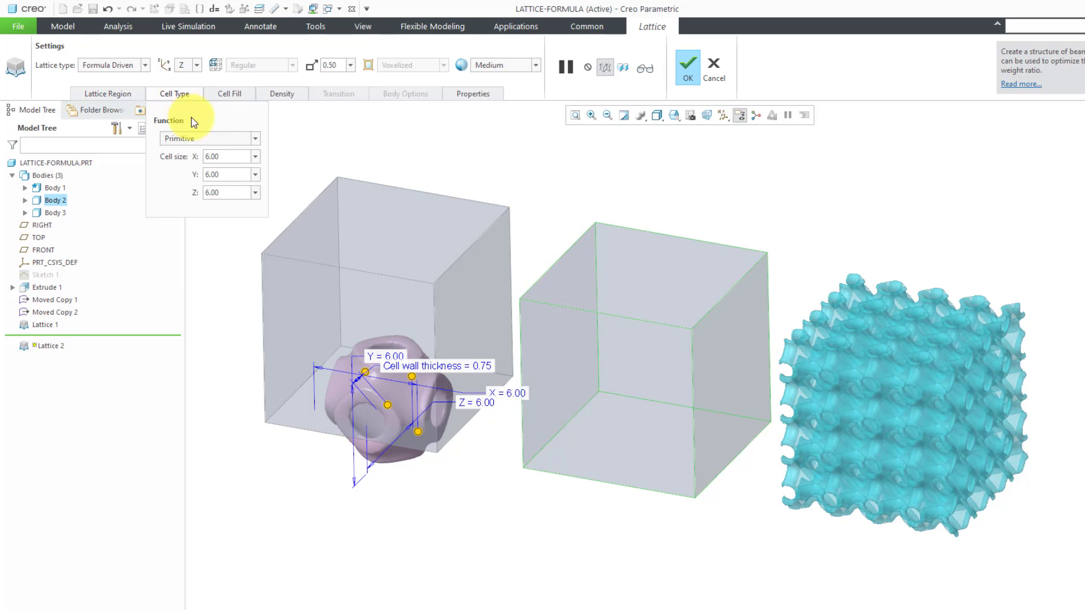
# Change the function to Diamond with 0.30 wall thickness and 2.50 cell sizes in X, Y and Z.
pyautogui.click(255, 138)
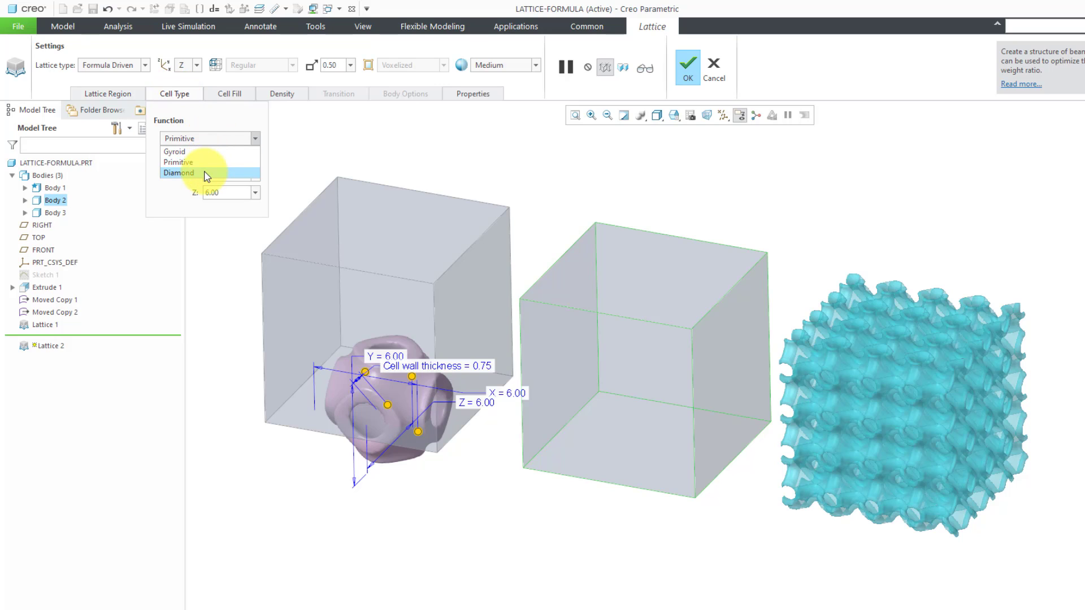
pyautogui.click(180, 173)
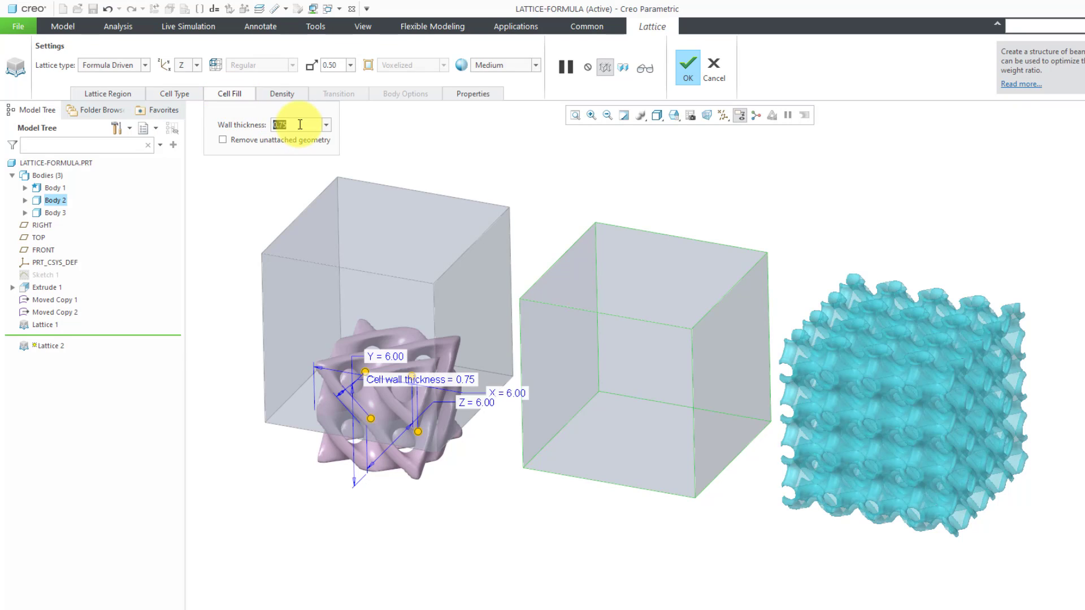
pyautogui.write('0.30')
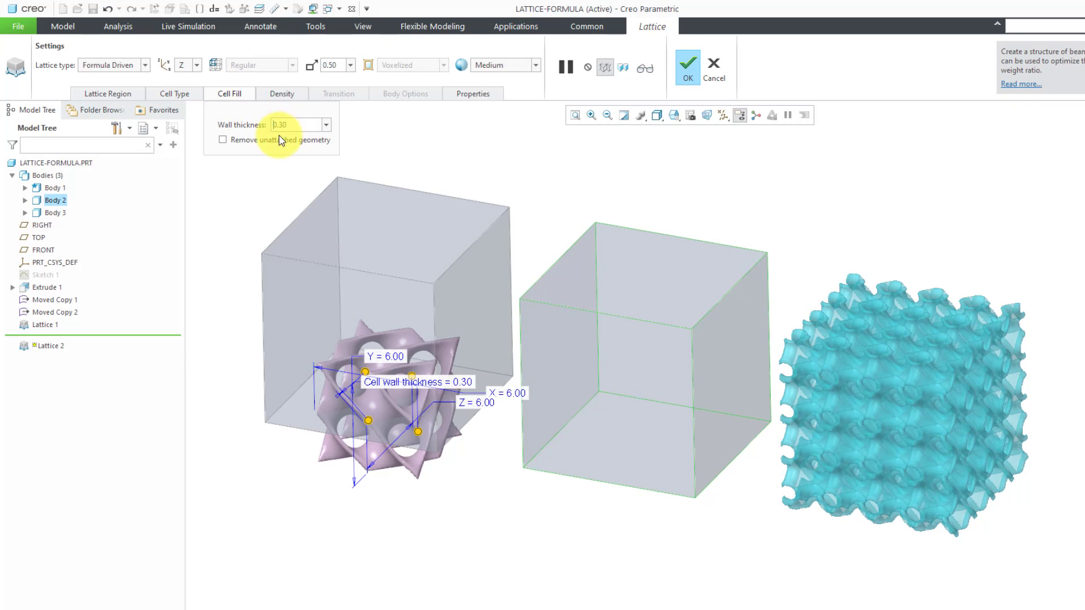
pyautogui.click(174, 94)
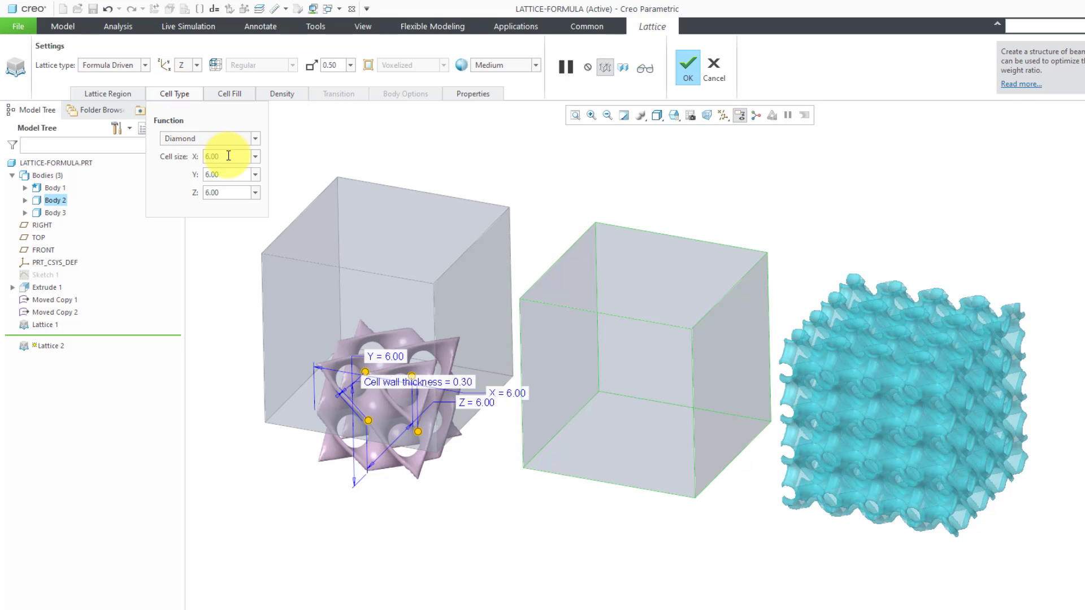
pyautogui.tripleClick(212, 156)
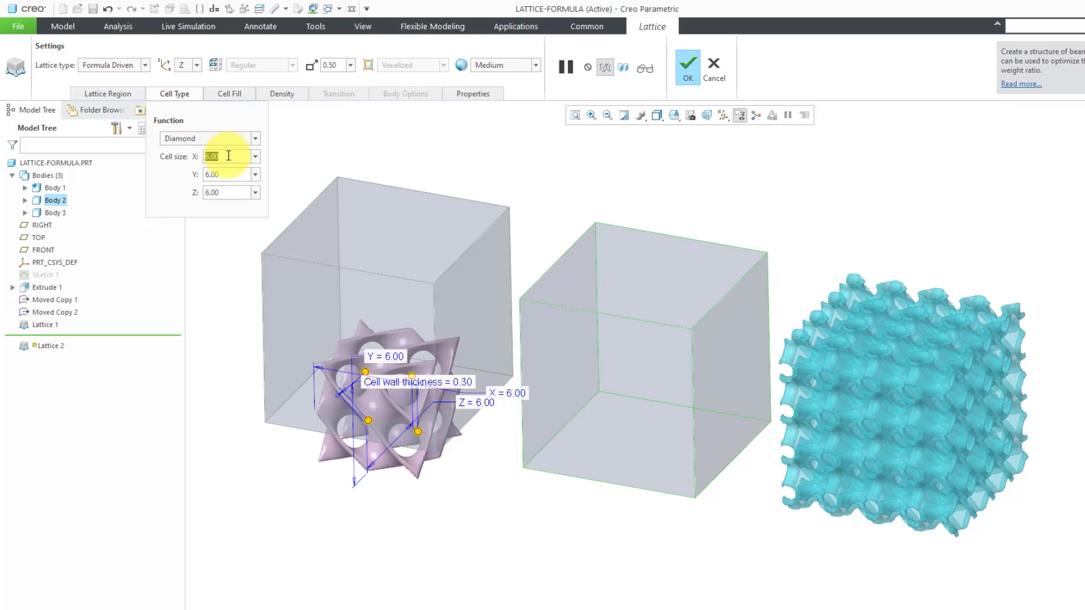
pyautogui.write('2.50')
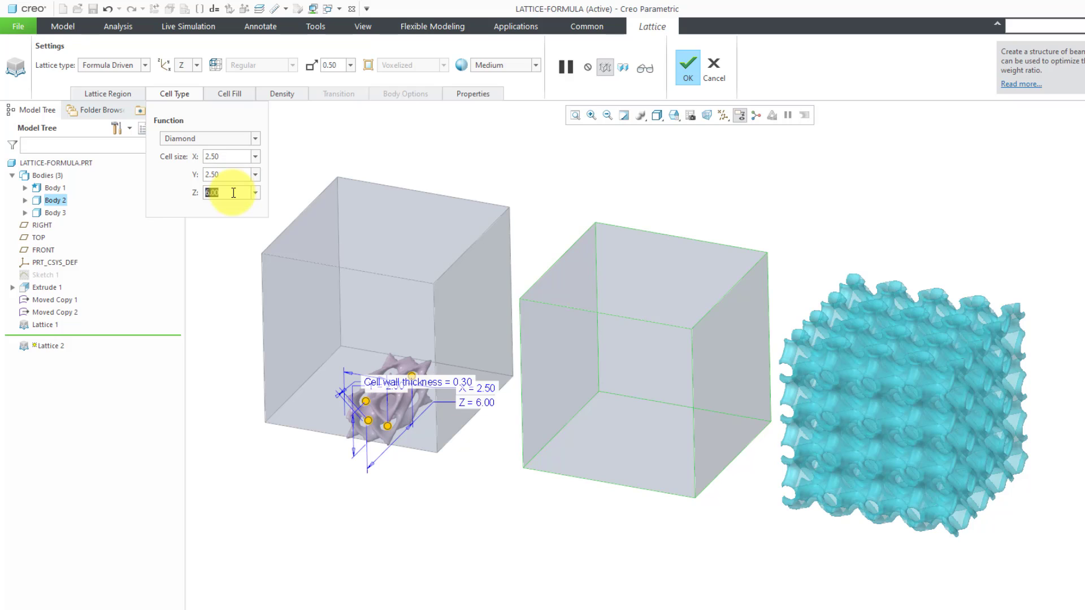
pyautogui.write('2.50')
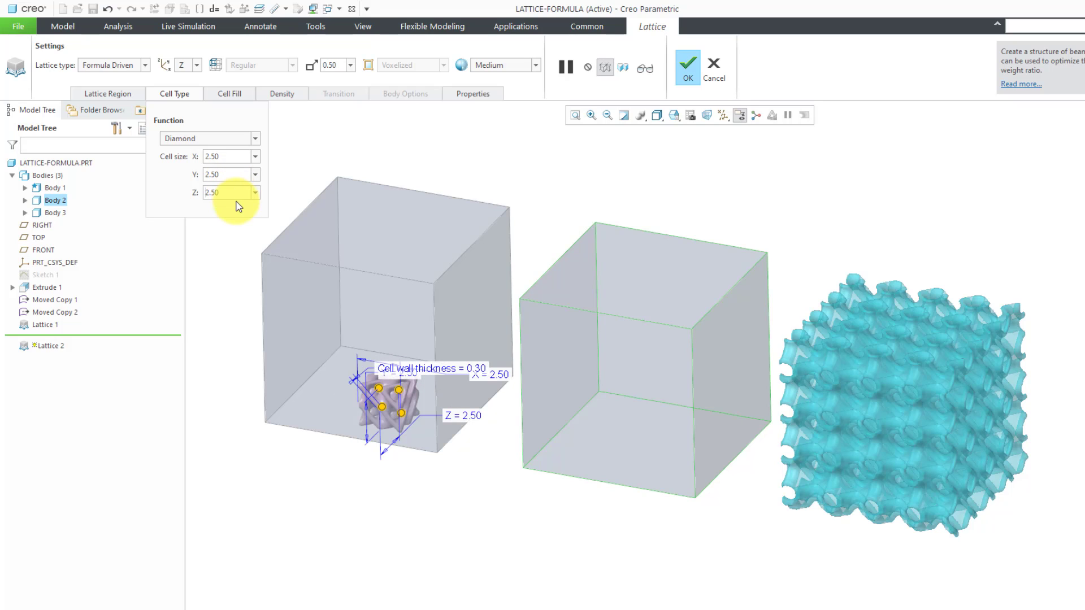
pyautogui.click(501, 65)
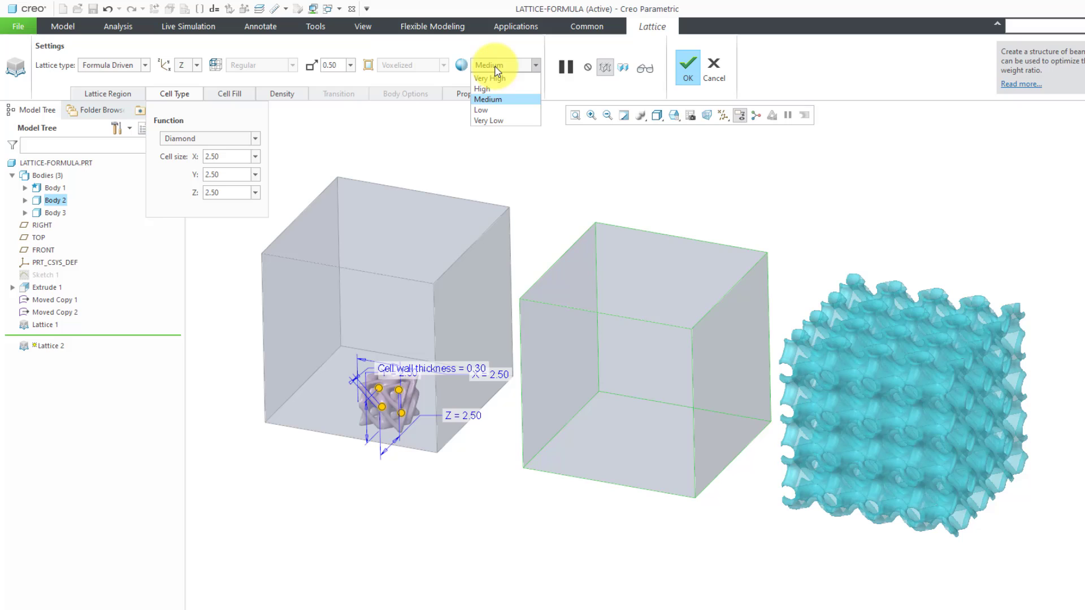
# Raise the diamond lattice accuracy to High and confirm it on the middle cube.
pyautogui.click(482, 88)
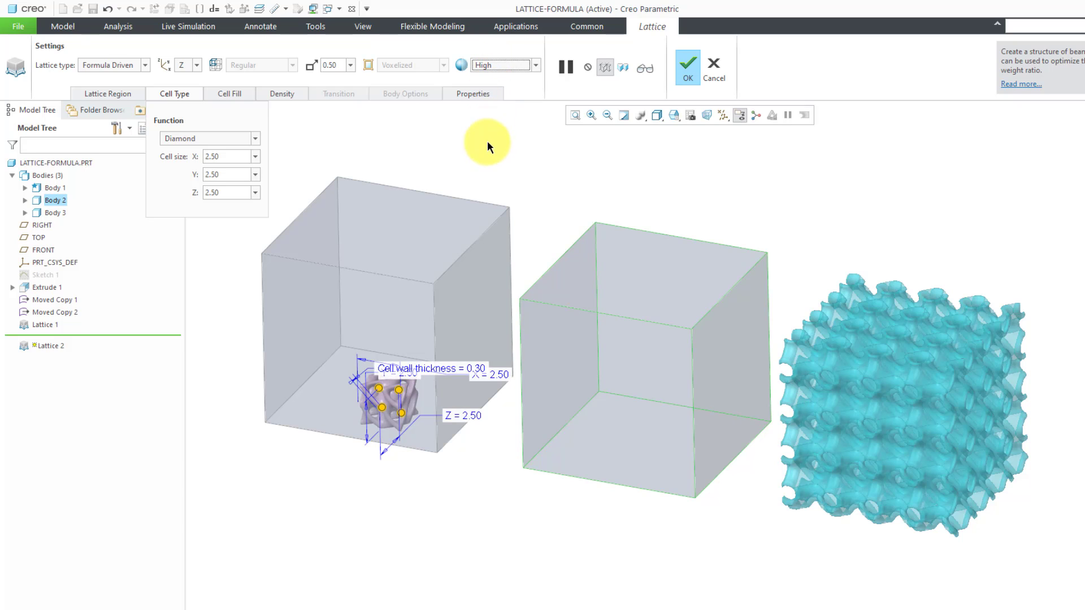
pyautogui.moveTo(521, 211)
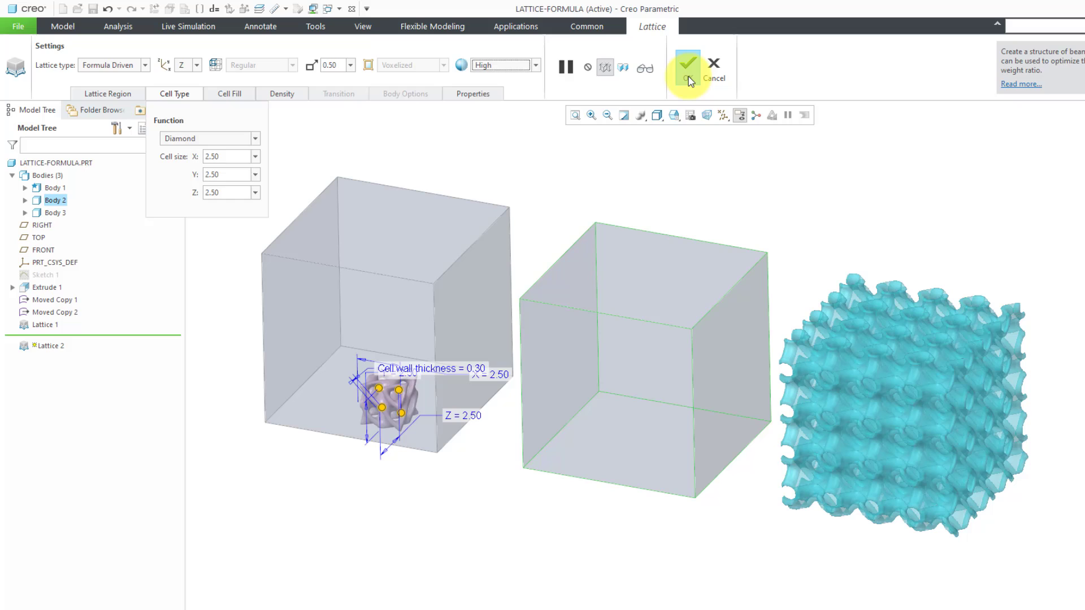
pyautogui.click(686, 61)
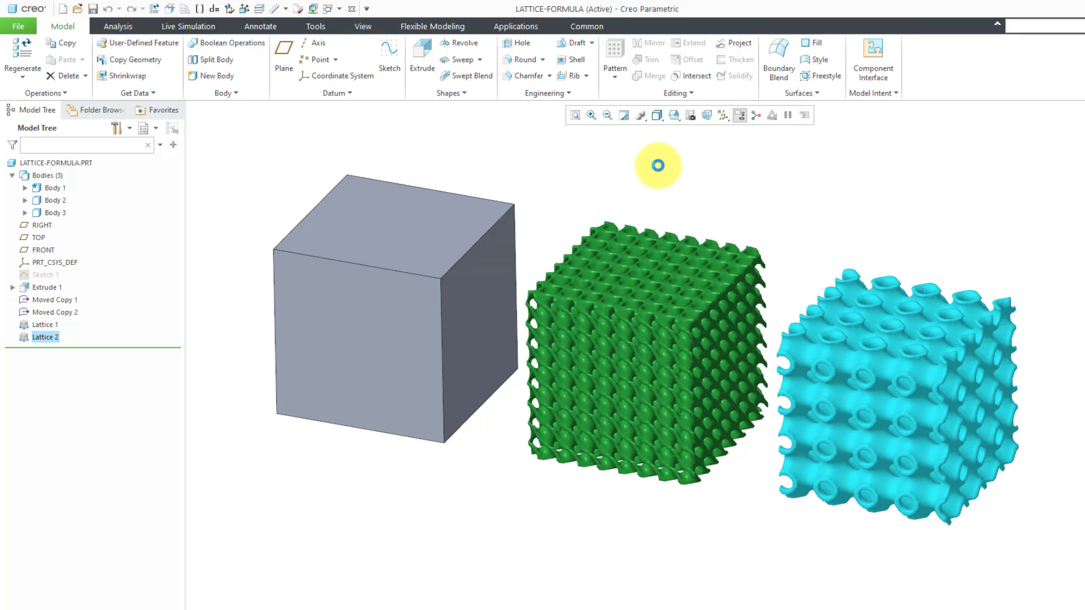
# Begin a new Engineering Lattice, Formula Driven, with Body 1 chosen as the region to replace.
pyautogui.click(546, 93)
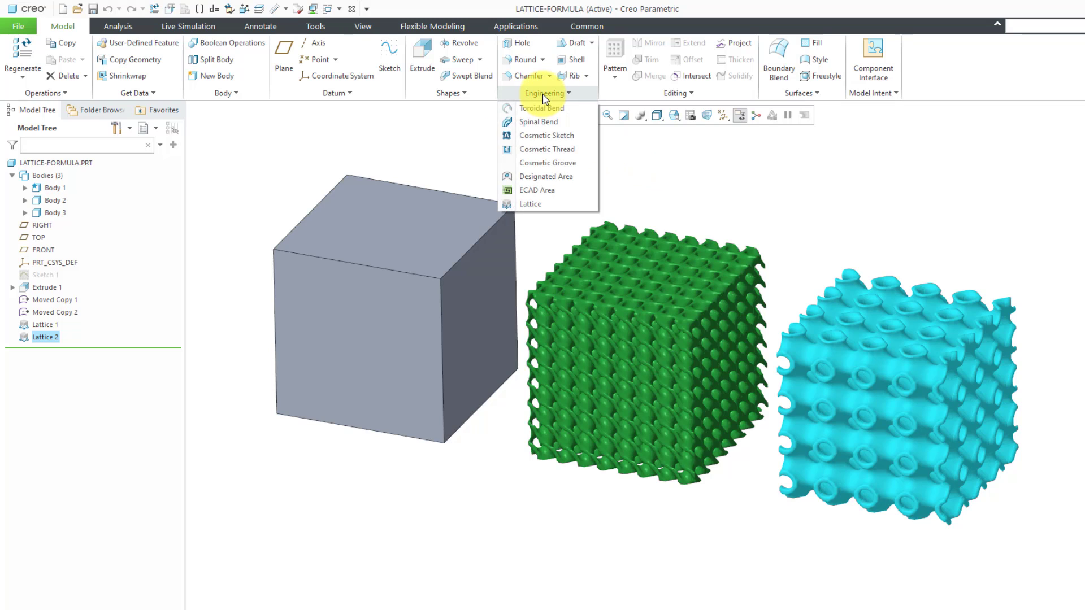
pyautogui.click(530, 204)
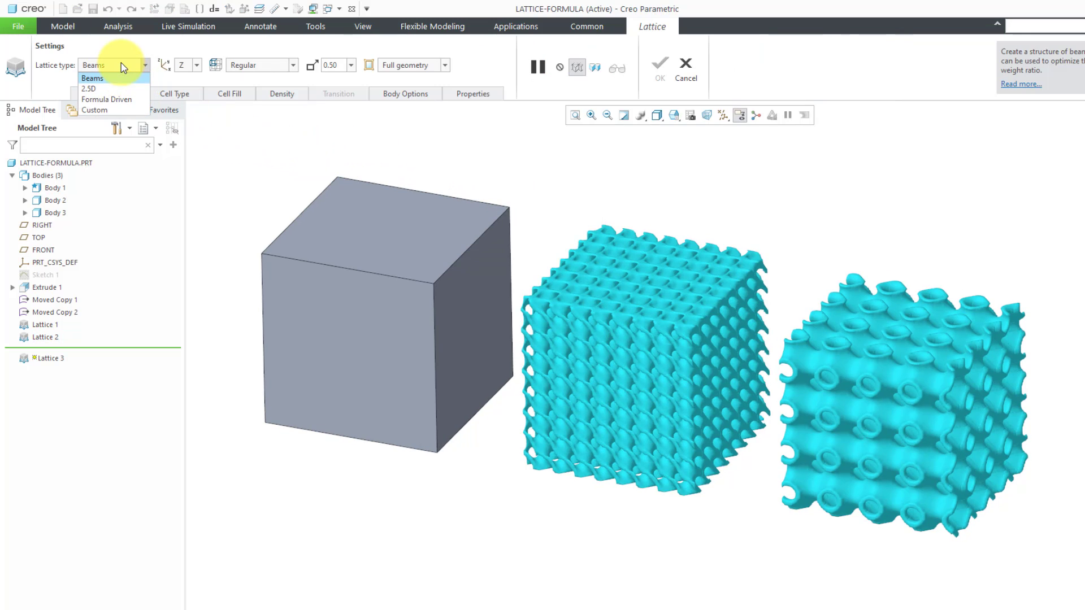
pyautogui.click(108, 100)
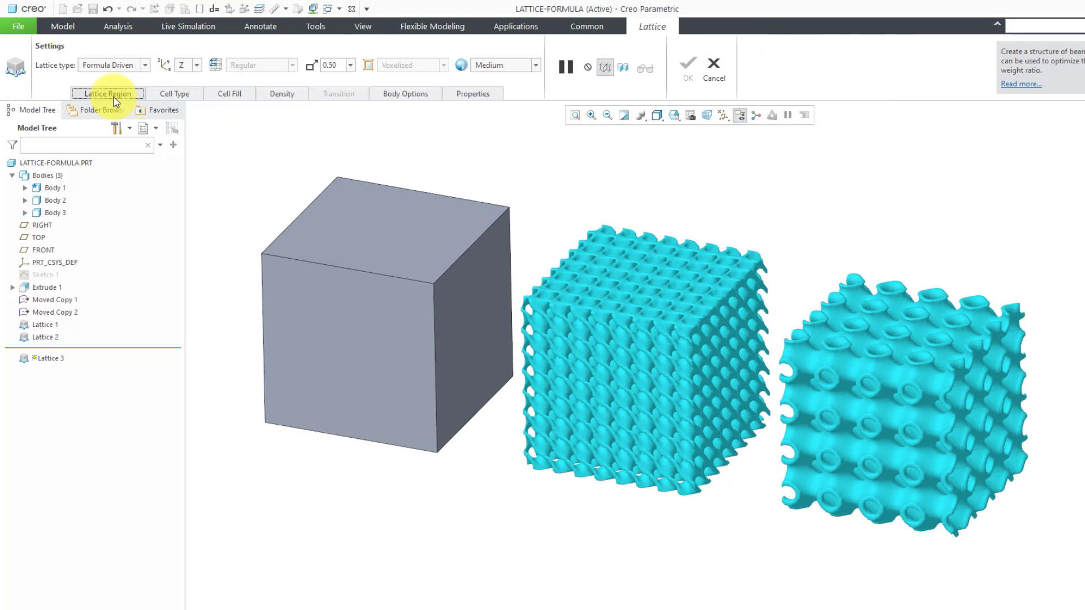
pyautogui.click(107, 94)
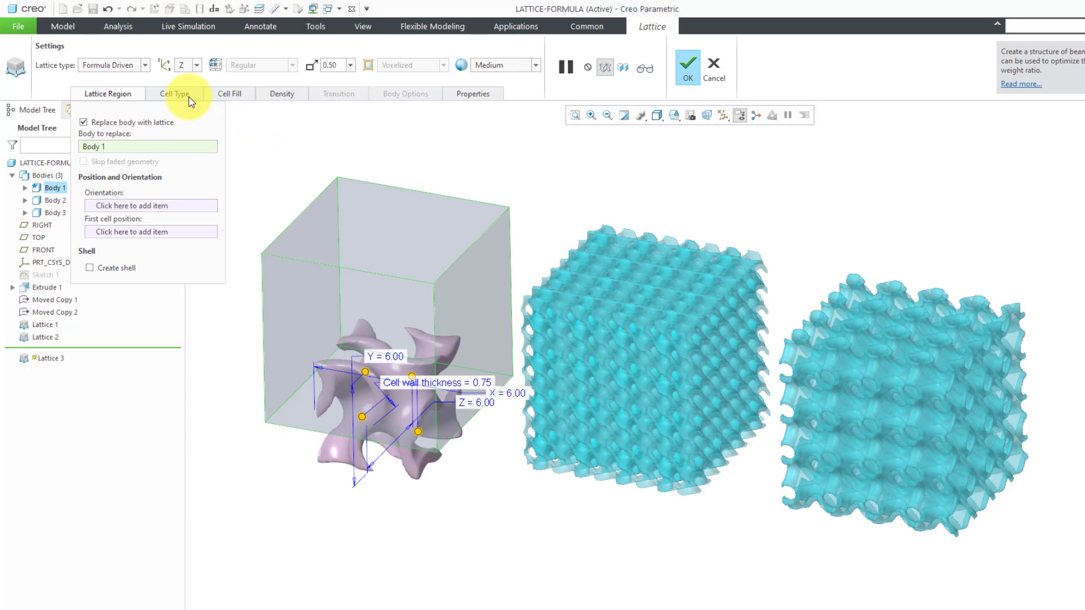
# Make the gyroid lattice with wall thickness 0.30, cell size 2.50, High accuracy, and confirm.
pyautogui.click(174, 94)
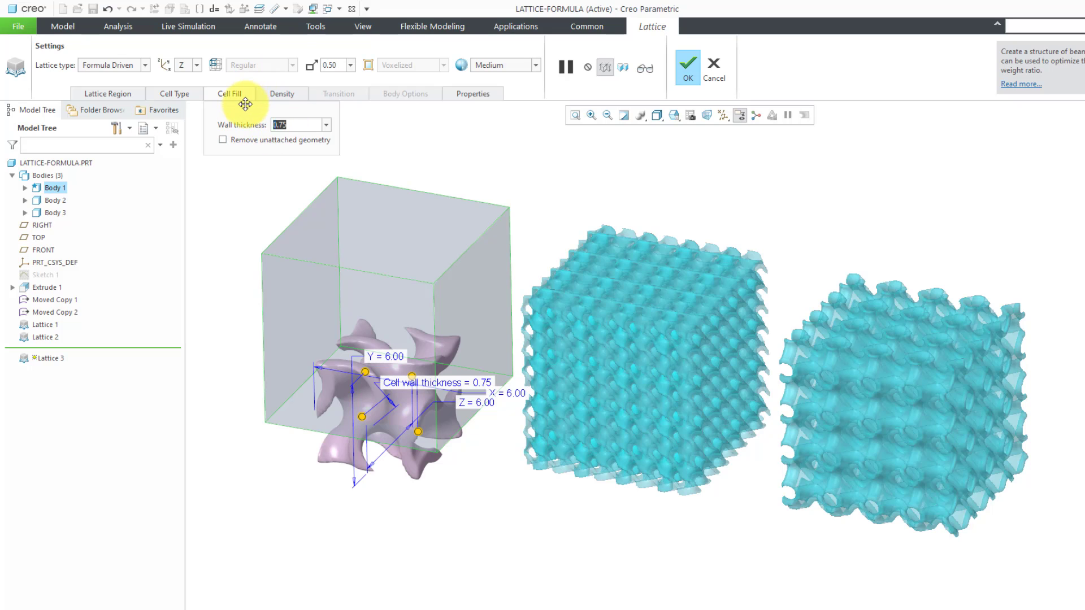
pyautogui.write('0.30')
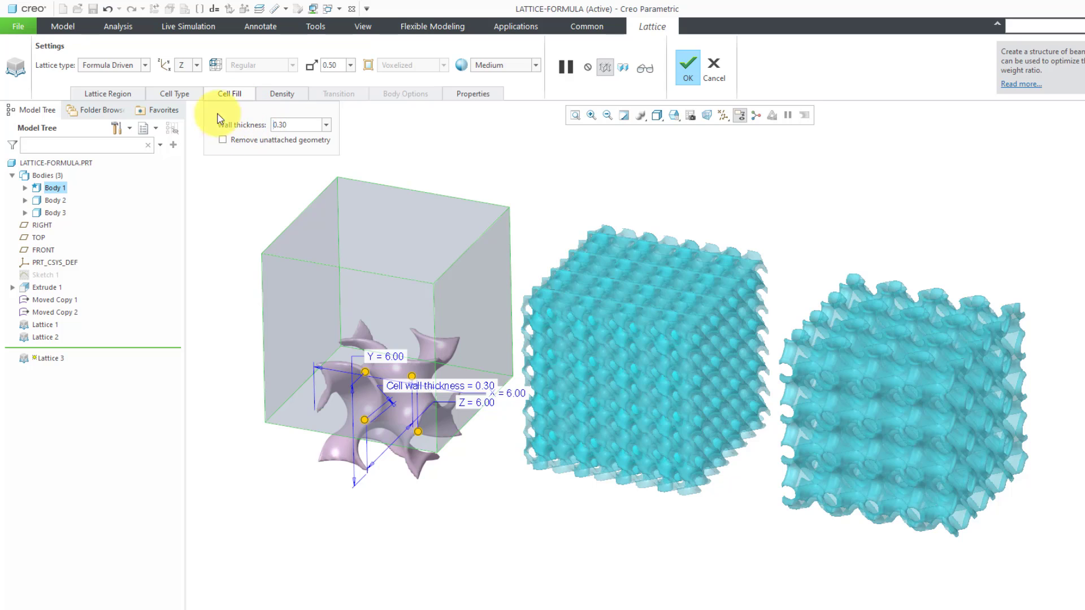
pyautogui.click(175, 94)
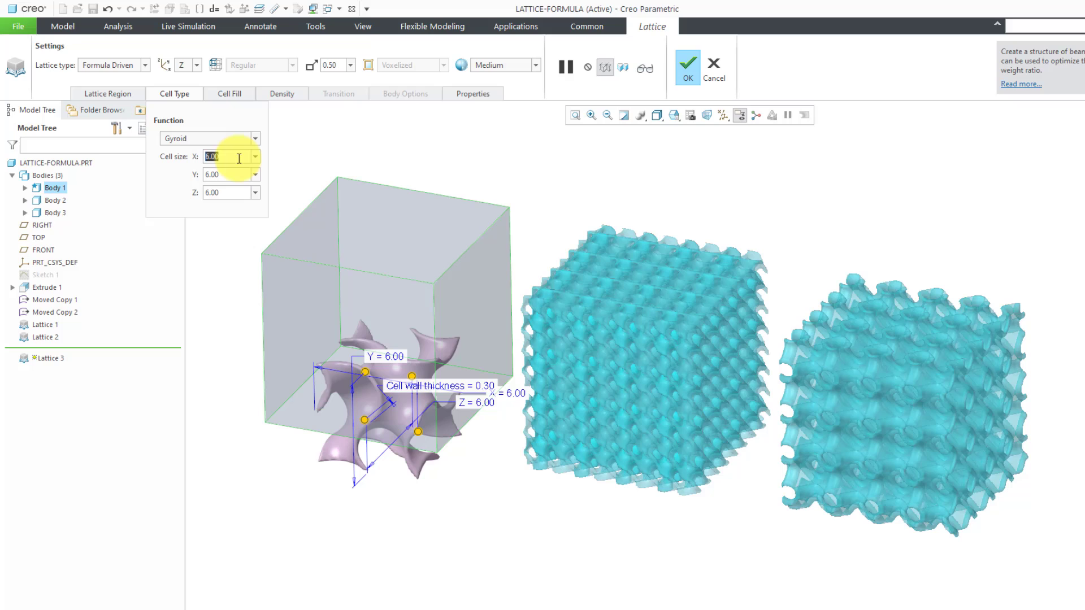
pyautogui.write('2.50')
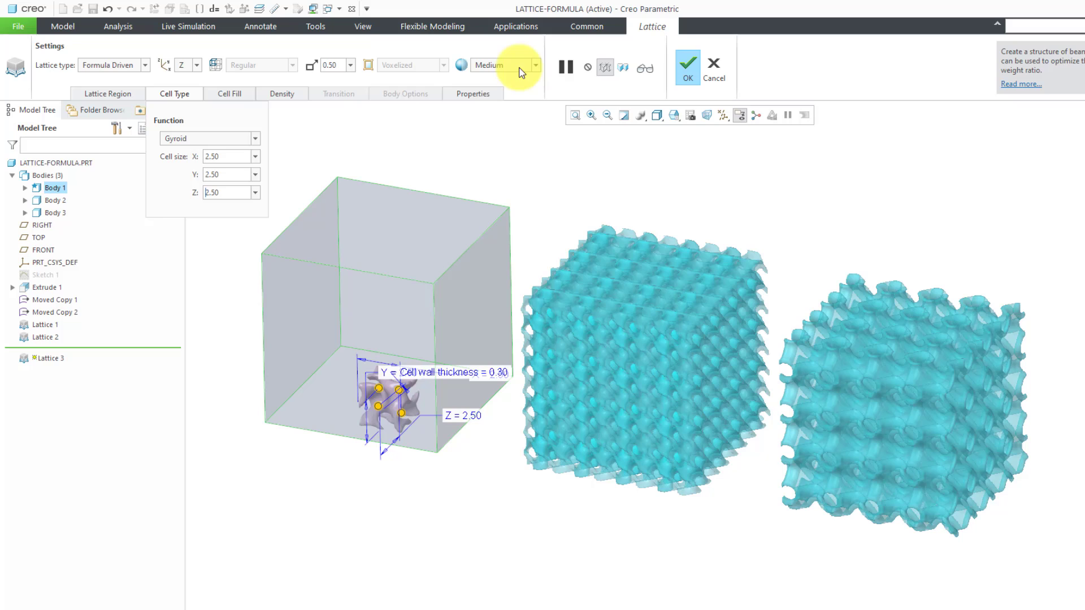
pyautogui.click(498, 64)
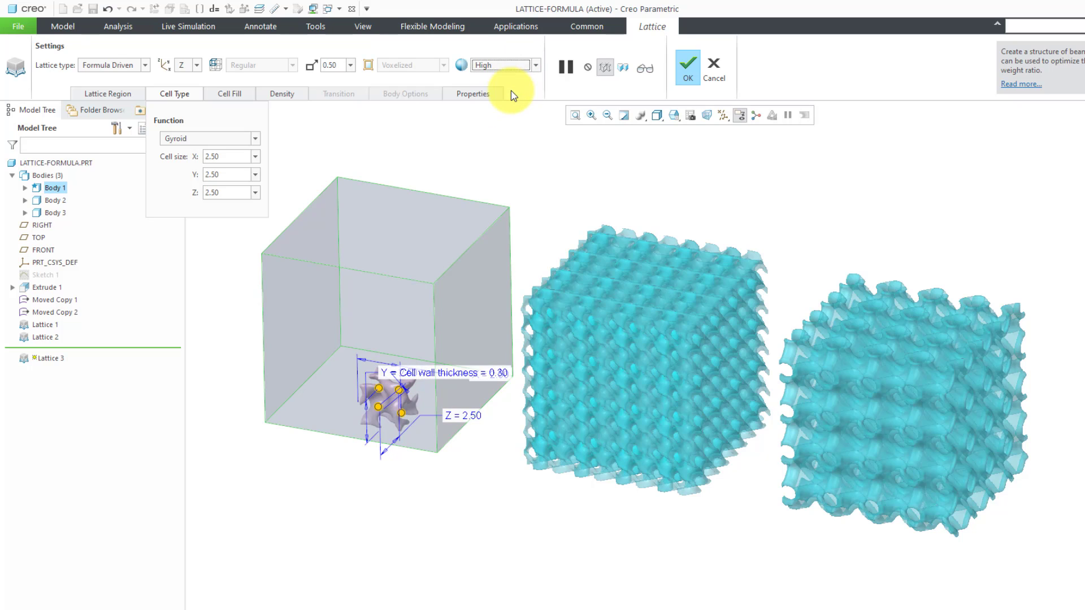
pyautogui.click(686, 62)
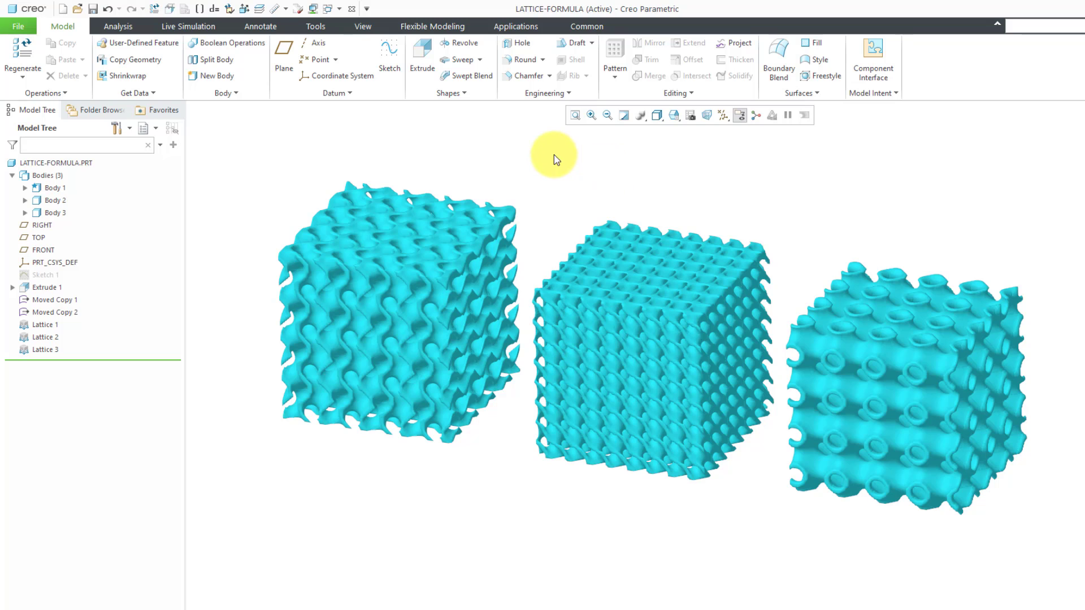
# Create a Z-orientation section named A through the three lattices and confirm it.
pyautogui.click(363, 26)
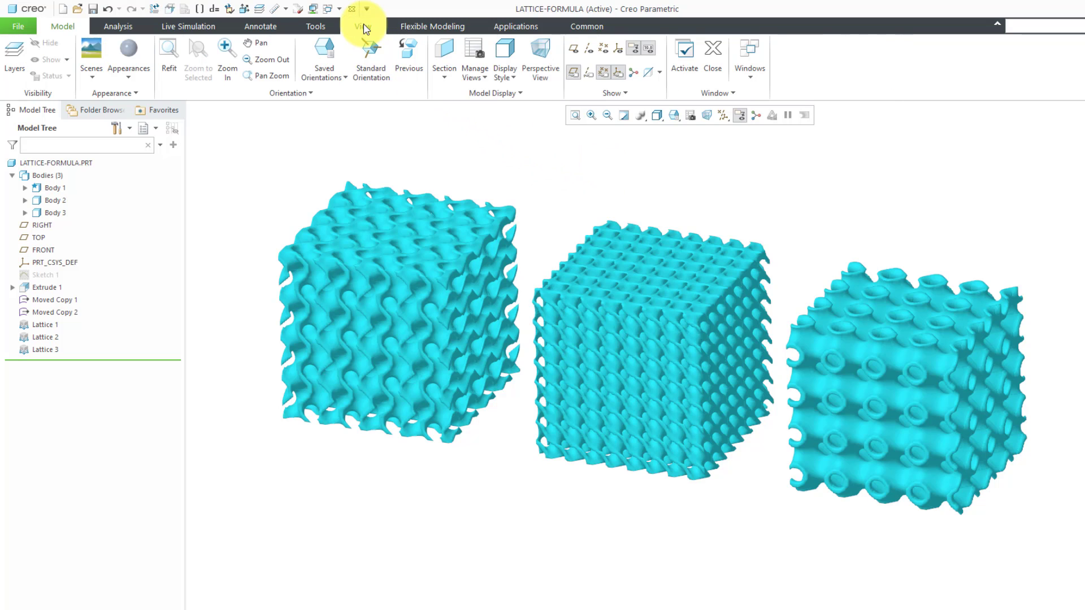
pyautogui.click(443, 75)
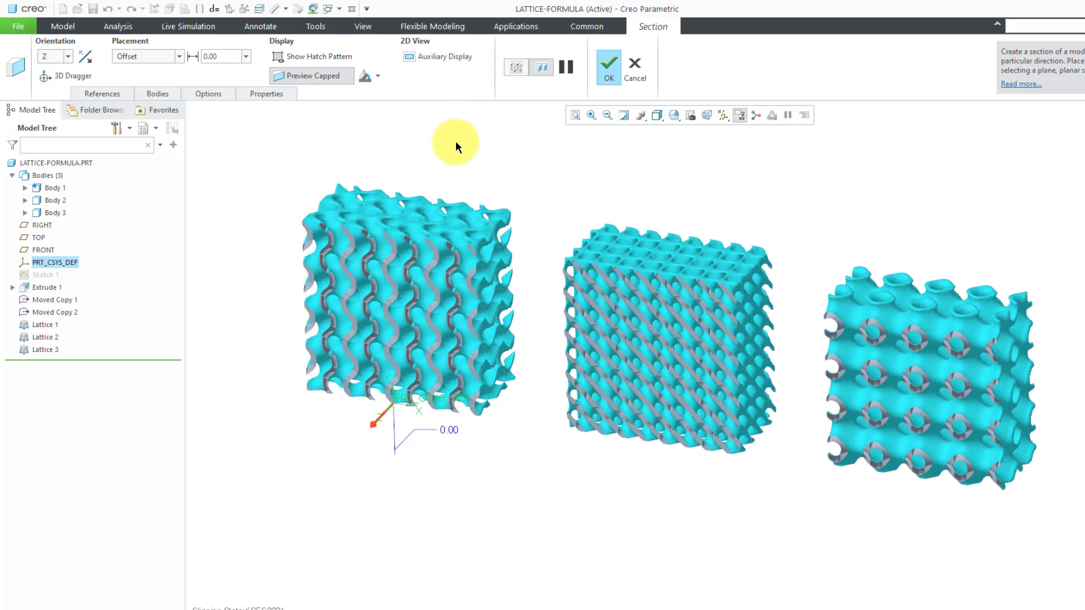
pyautogui.moveTo(329, 126)
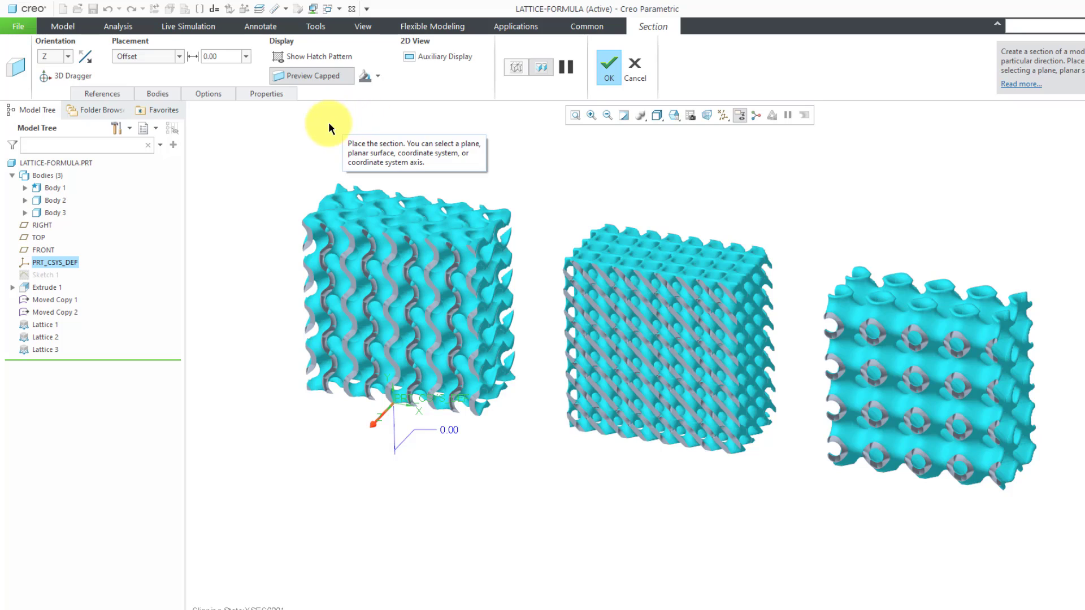
pyautogui.click(266, 93)
pyautogui.write('A')
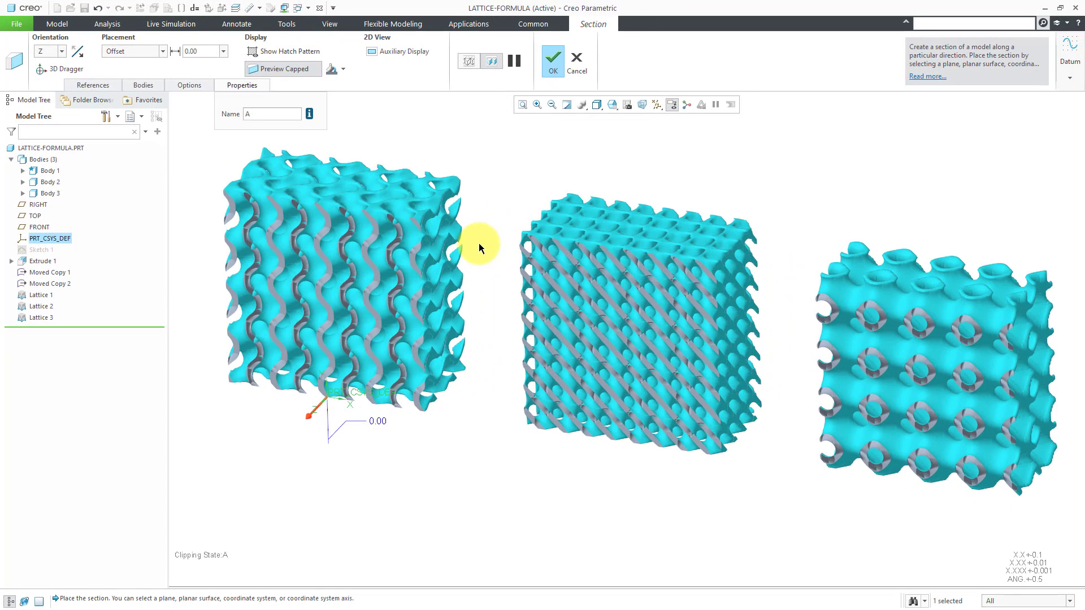
pyautogui.moveTo(558, 143)
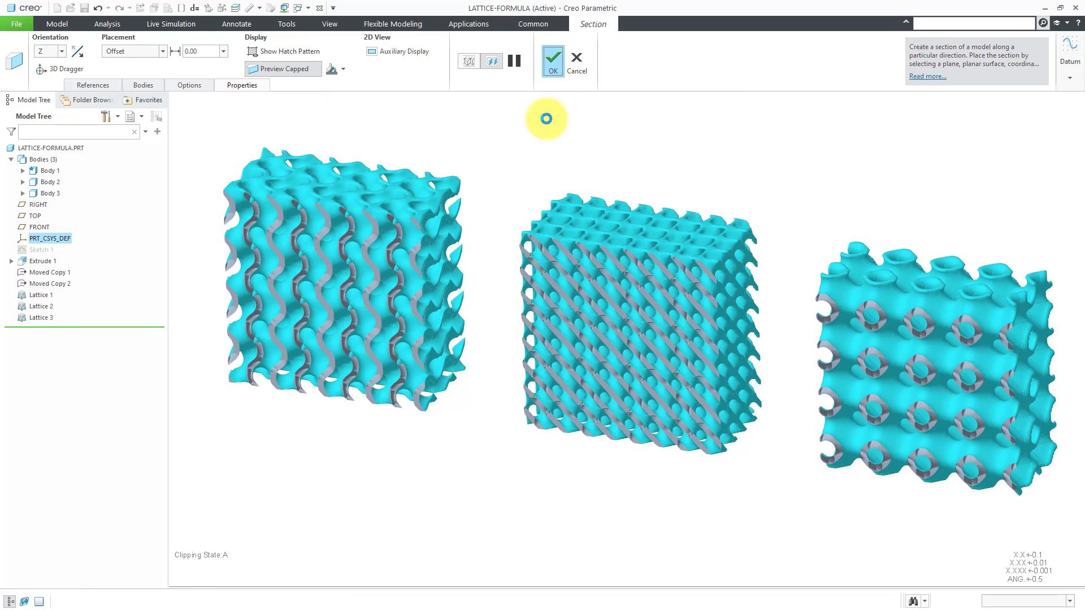
pyautogui.click(553, 61)
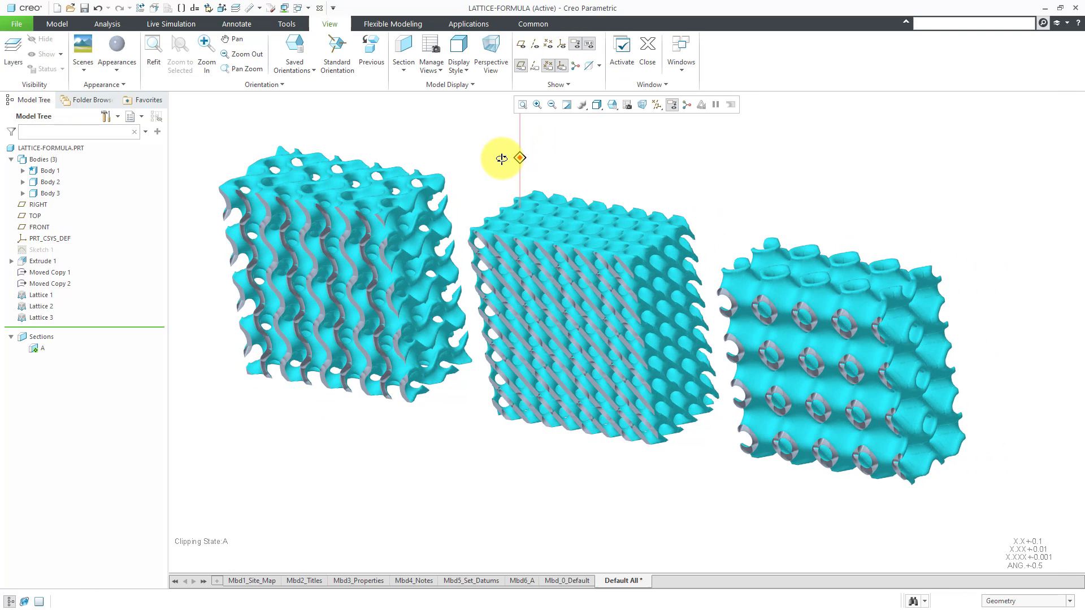